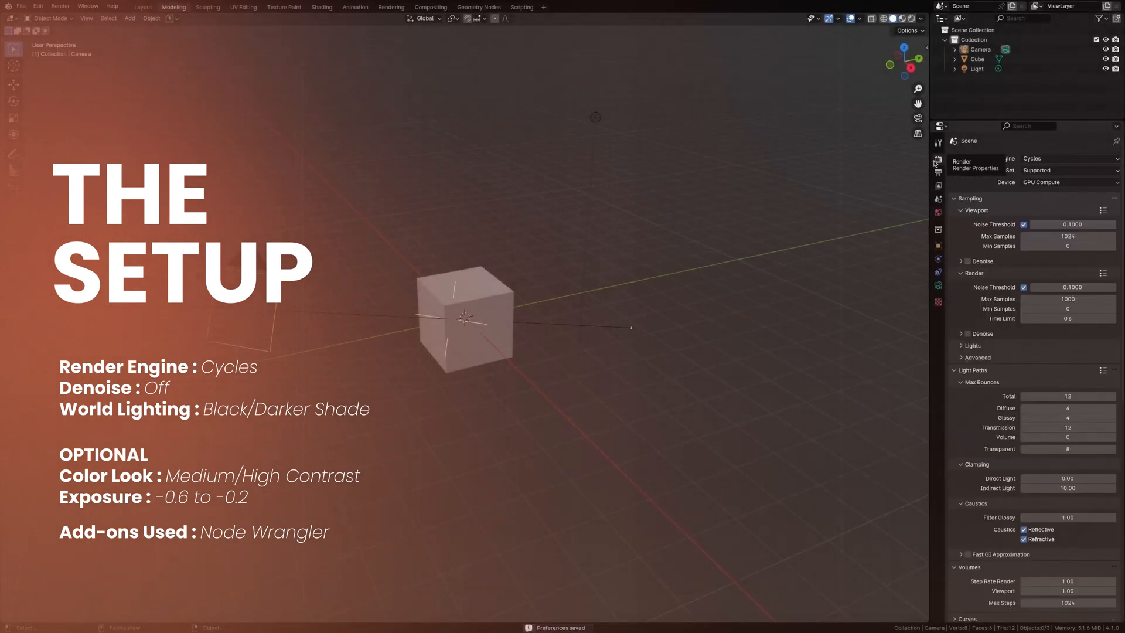
Step: Set the colour management Look to Medium Contrast and lower Exposure below zero
scroll(down, 3)
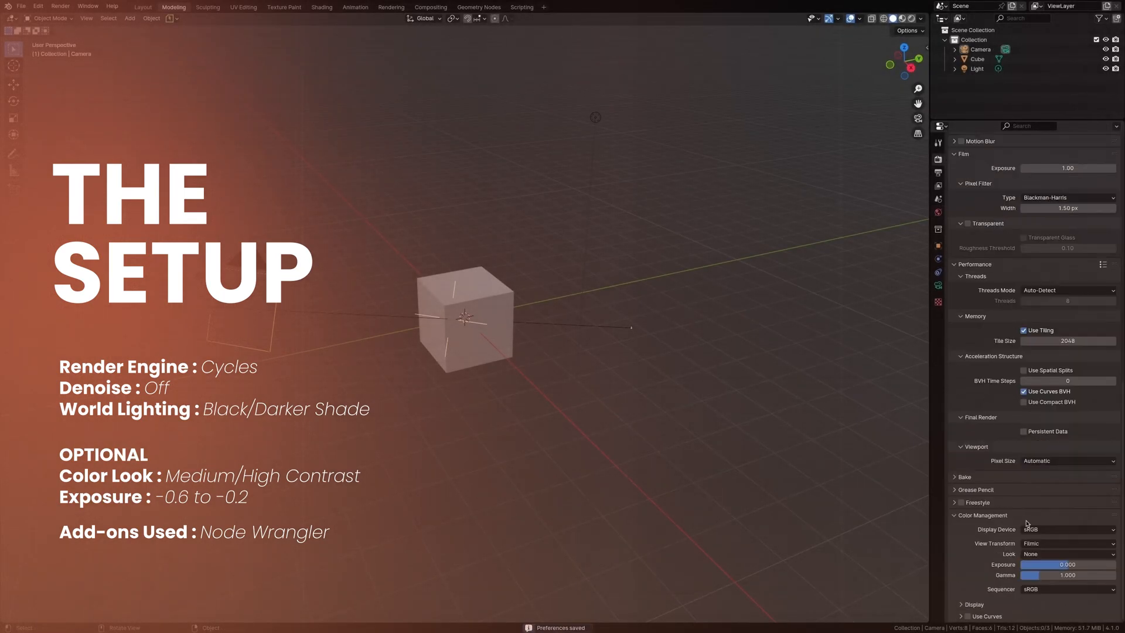
click(1066, 553)
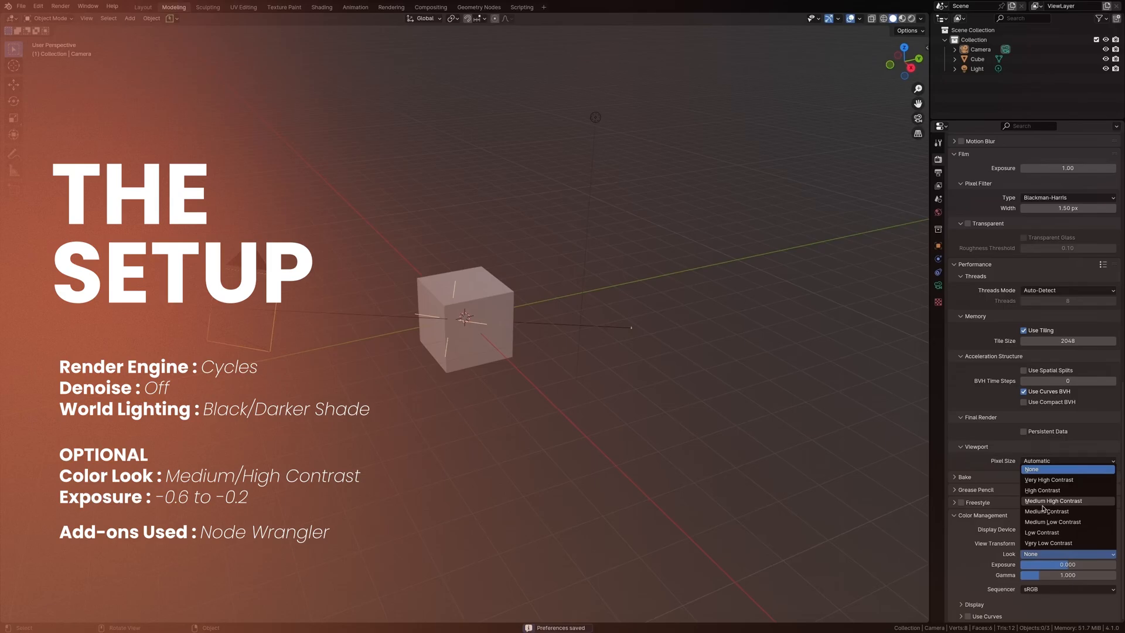
click(1048, 511)
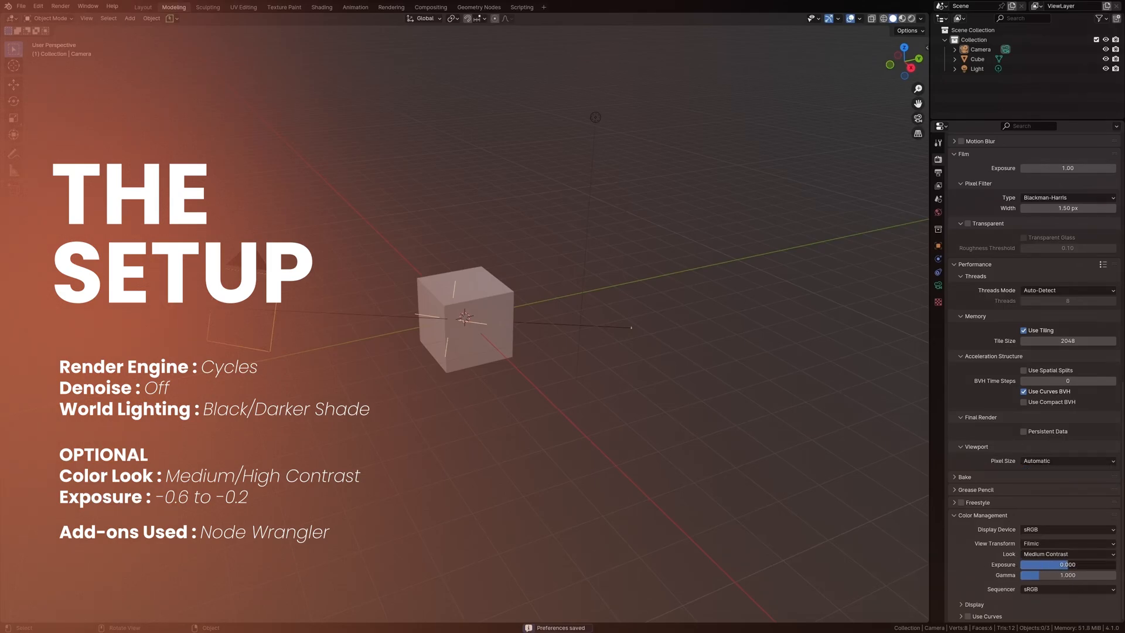
drag(1091, 564, 1026, 564)
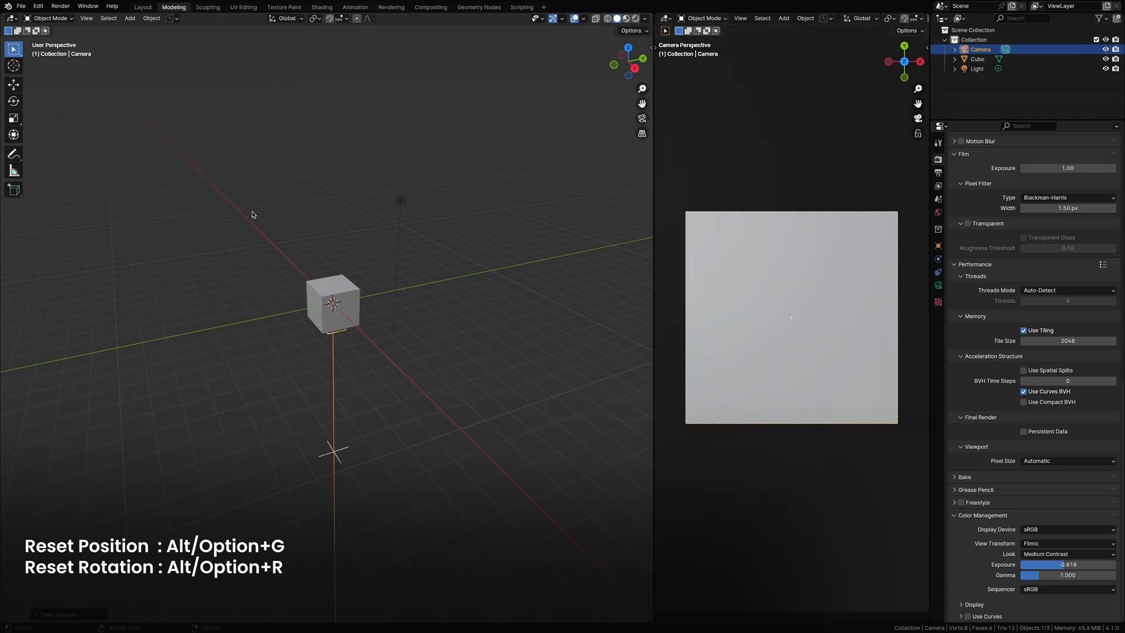
Step: Move the camera out along an axis with the gizmo and rotate it to face the cube
click(13, 84)
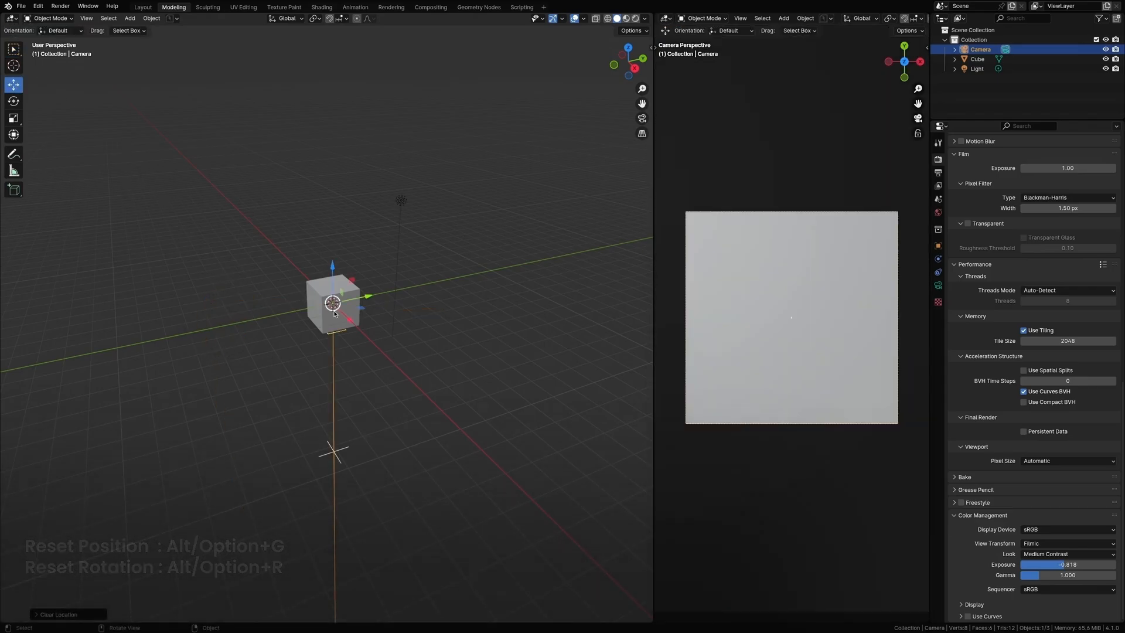
drag(332, 301, 419, 391)
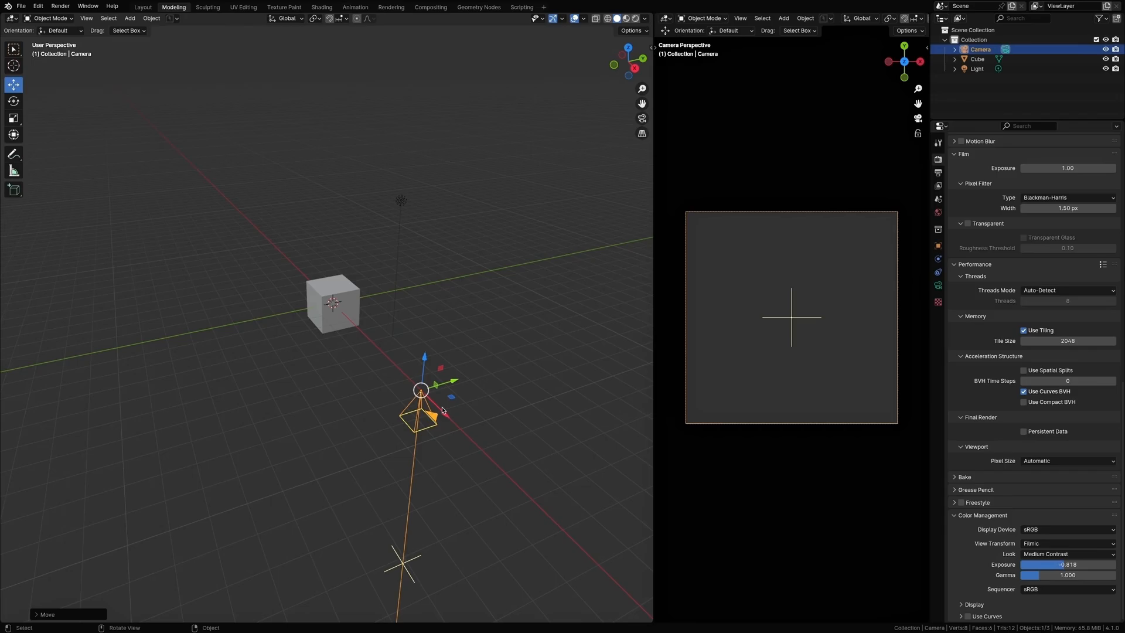
key(r)
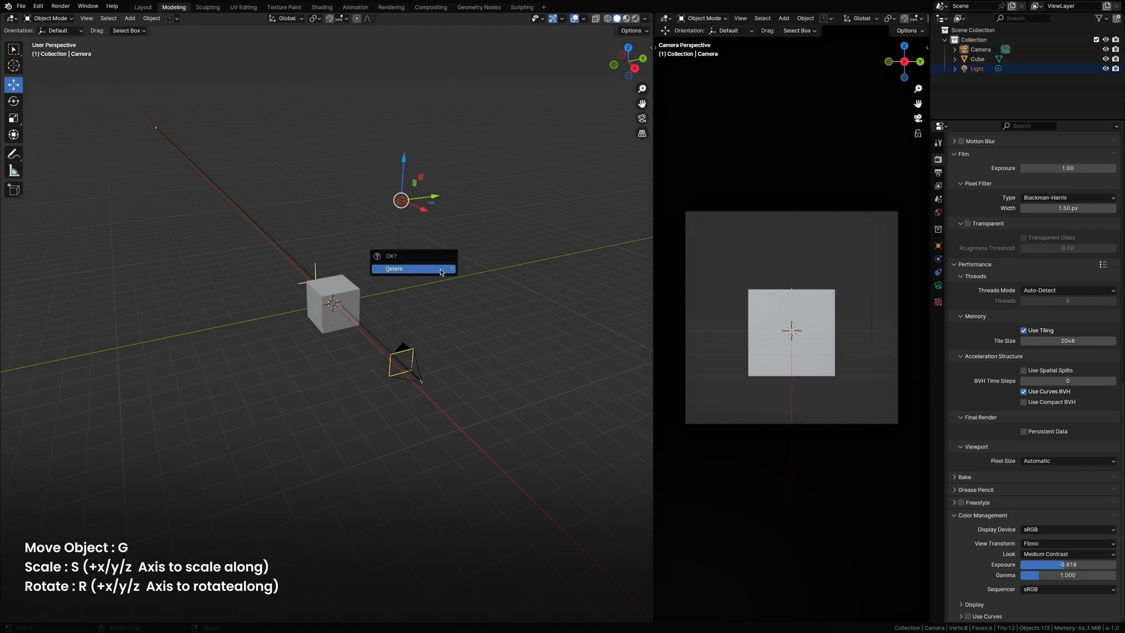
Step: Delete the default light, then apply all transforms to the Z-stretched cube
click(393, 268)
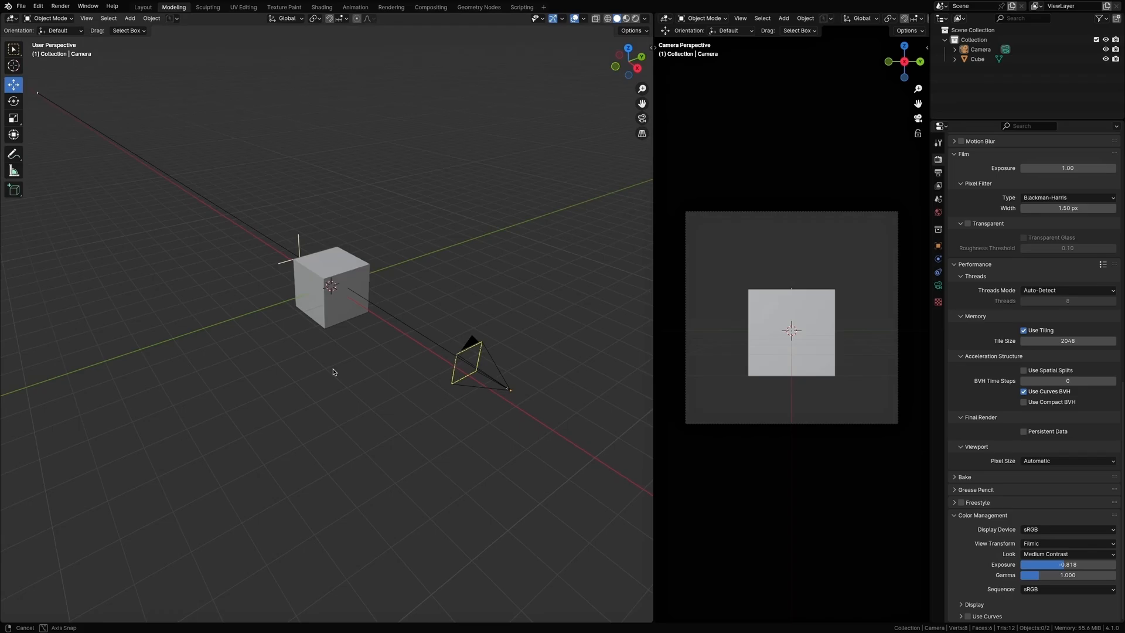
click(331, 280)
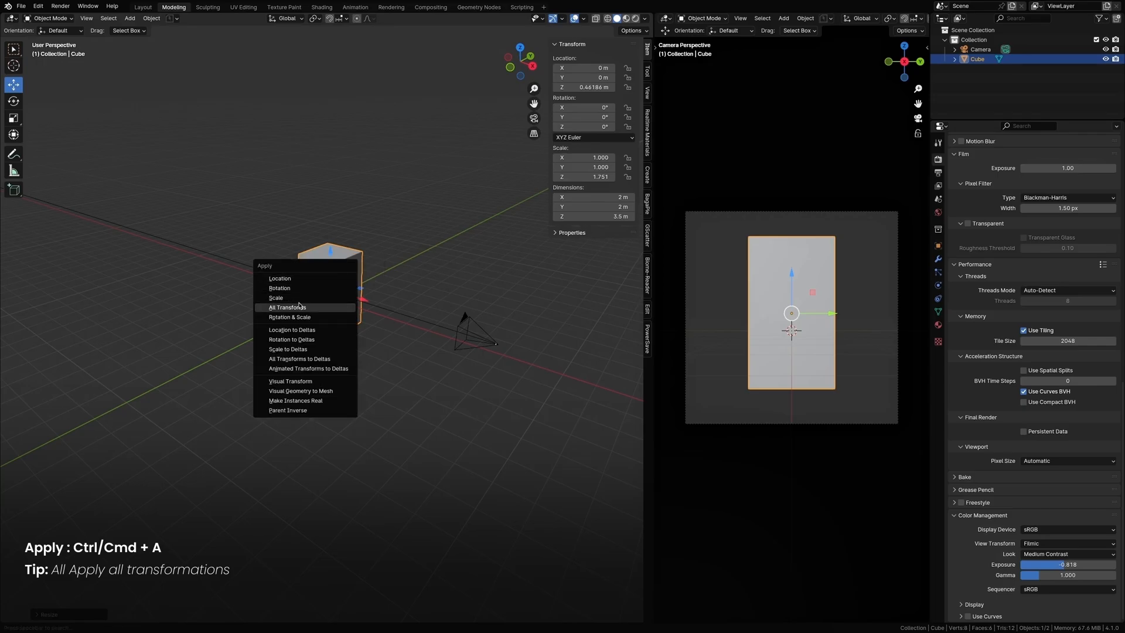
click(287, 307)
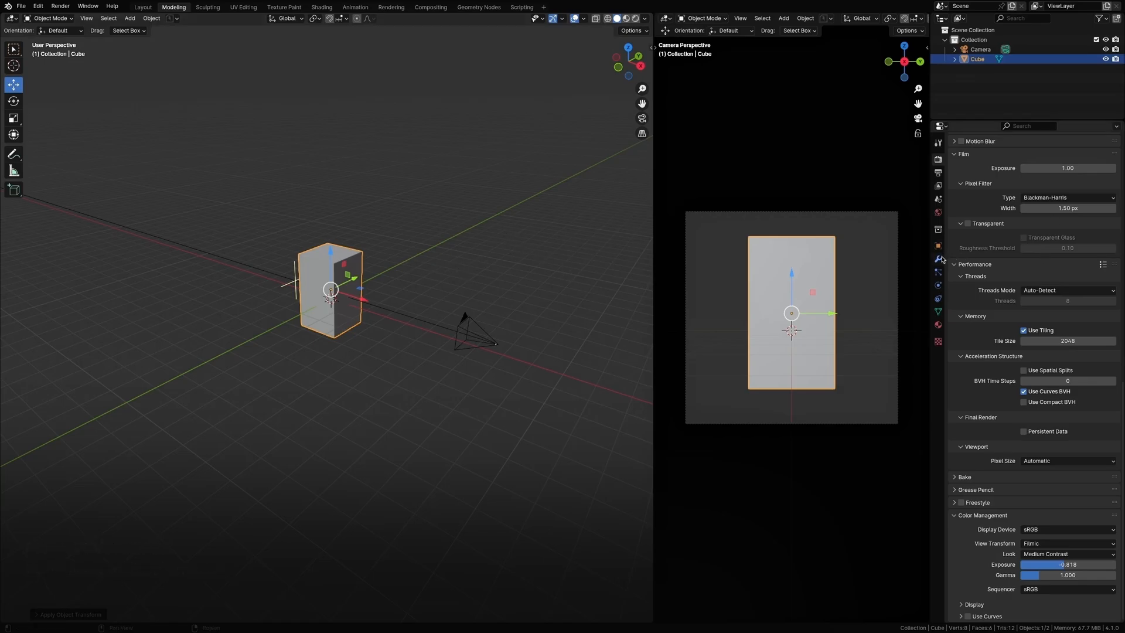
Step: Add a Subdivision Surface modifier to the block with viewport level 2
click(937, 258)
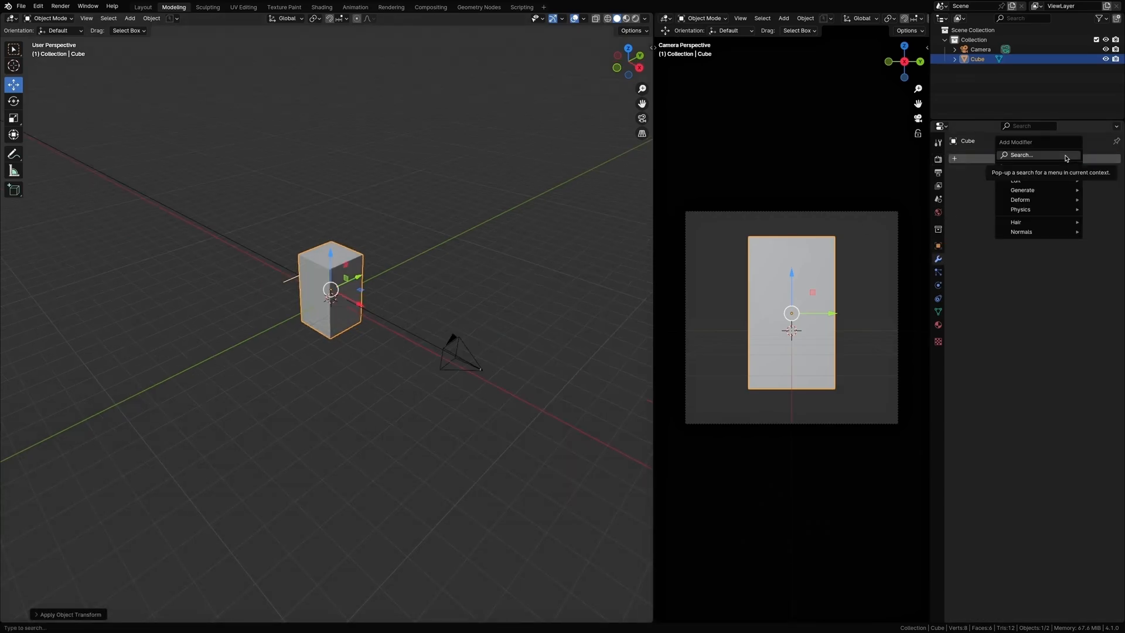
click(1036, 155)
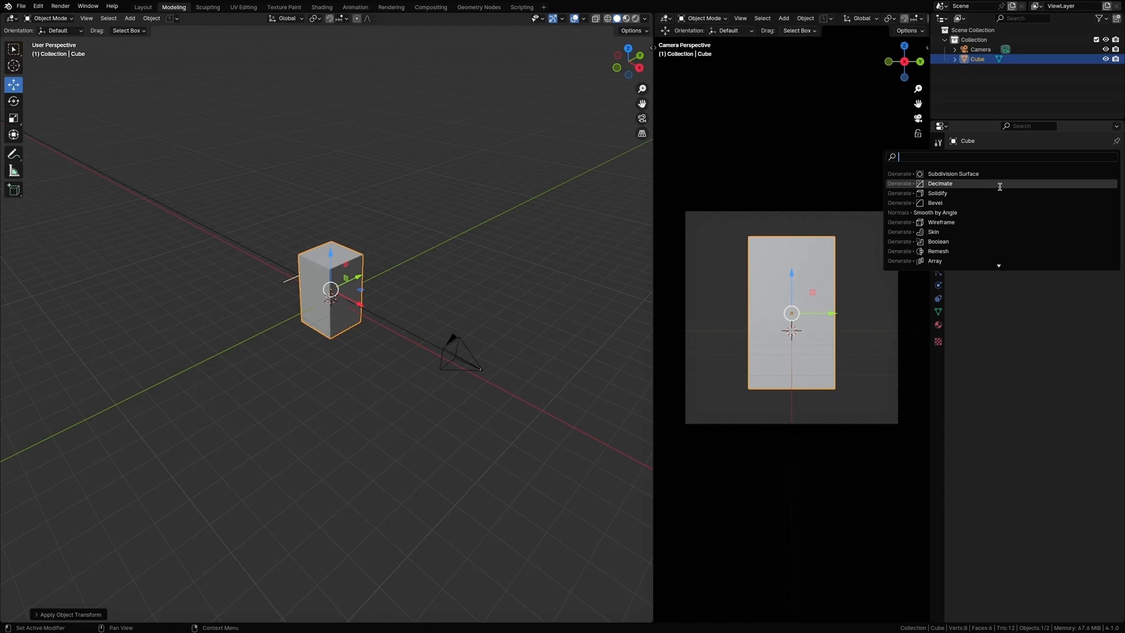
click(953, 173)
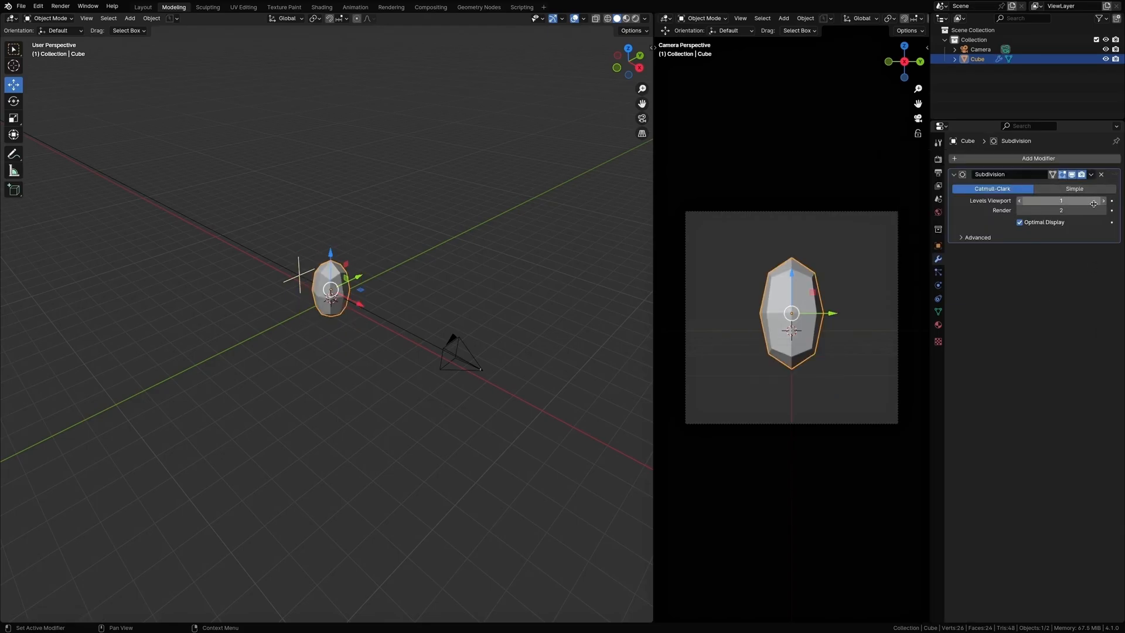
click(1093, 201)
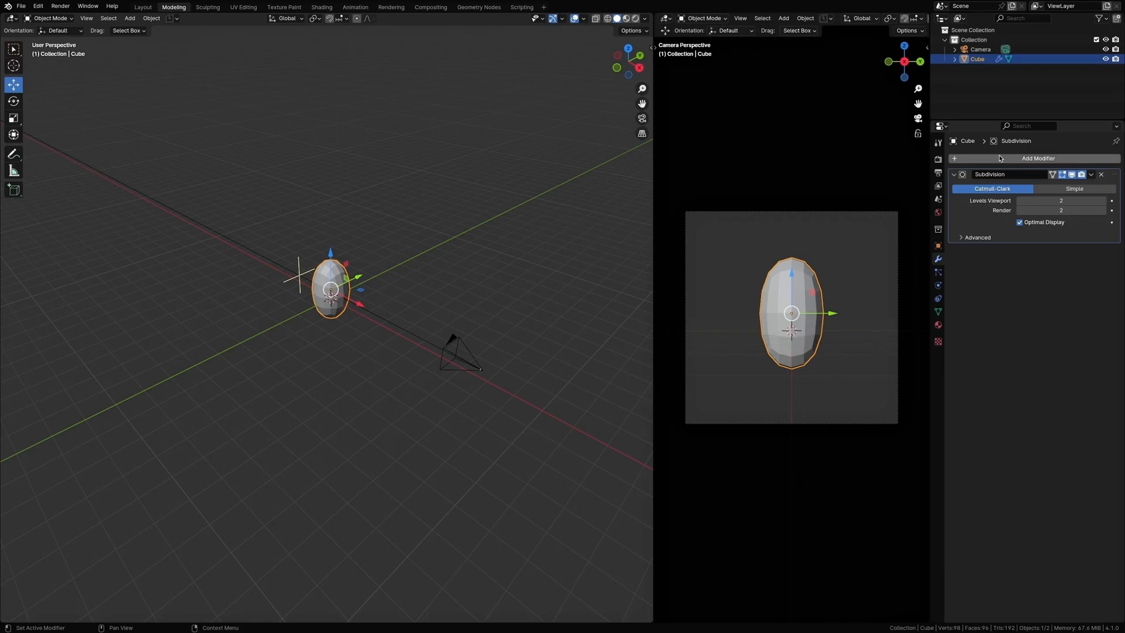
Step: Add a Decimate modifier and settle its ratio around 0.15 for a faceted crystal
click(1038, 158)
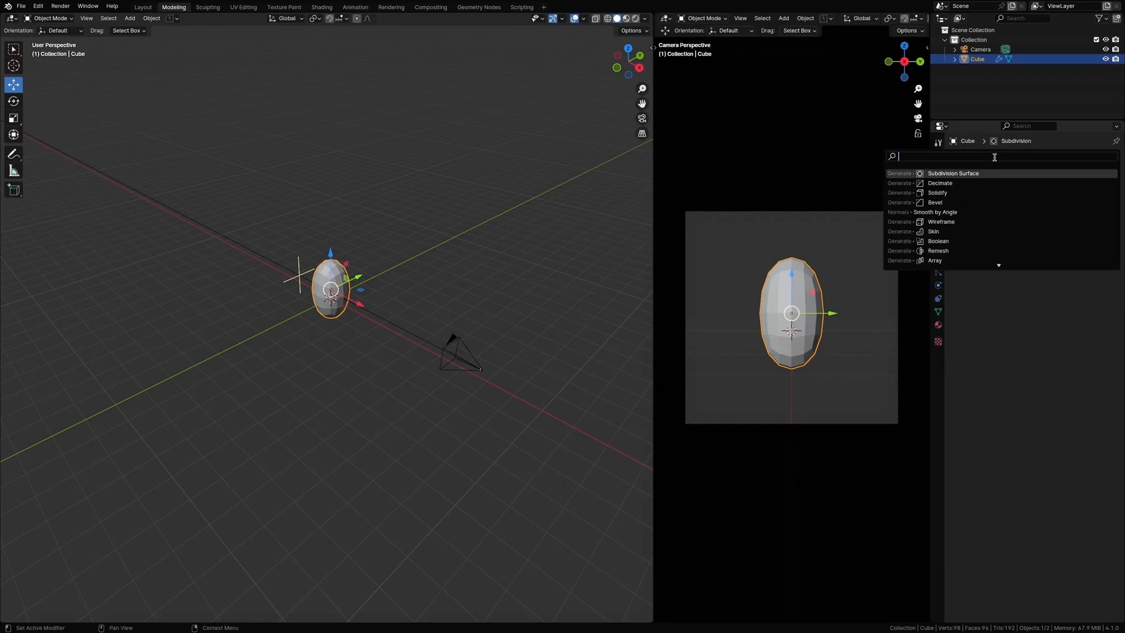
mouse_move(940, 183)
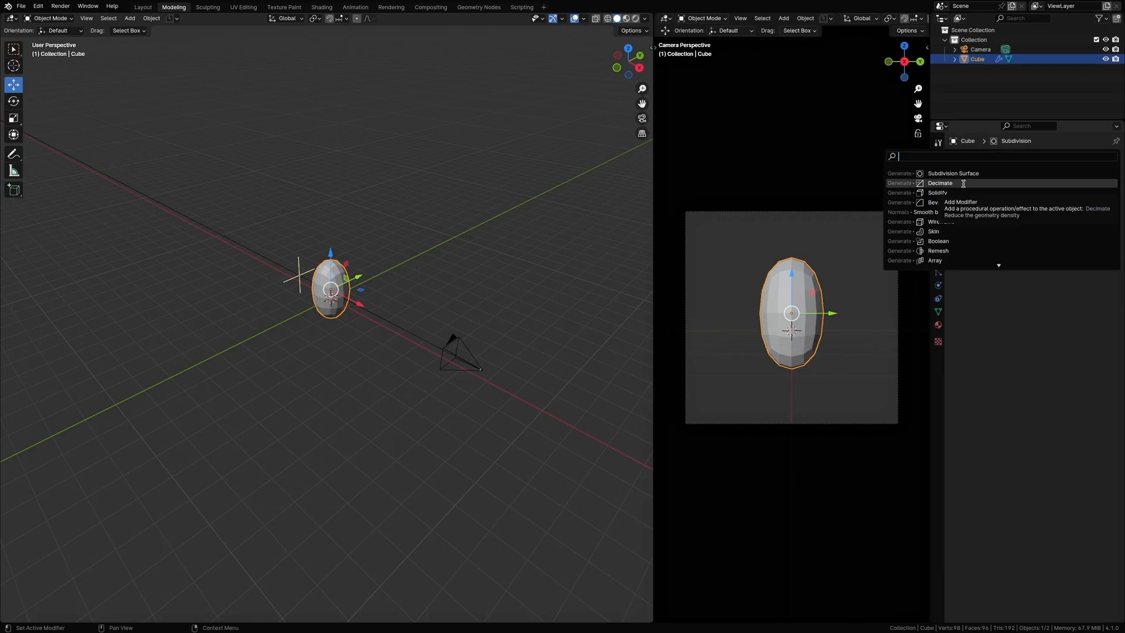
click(938, 183)
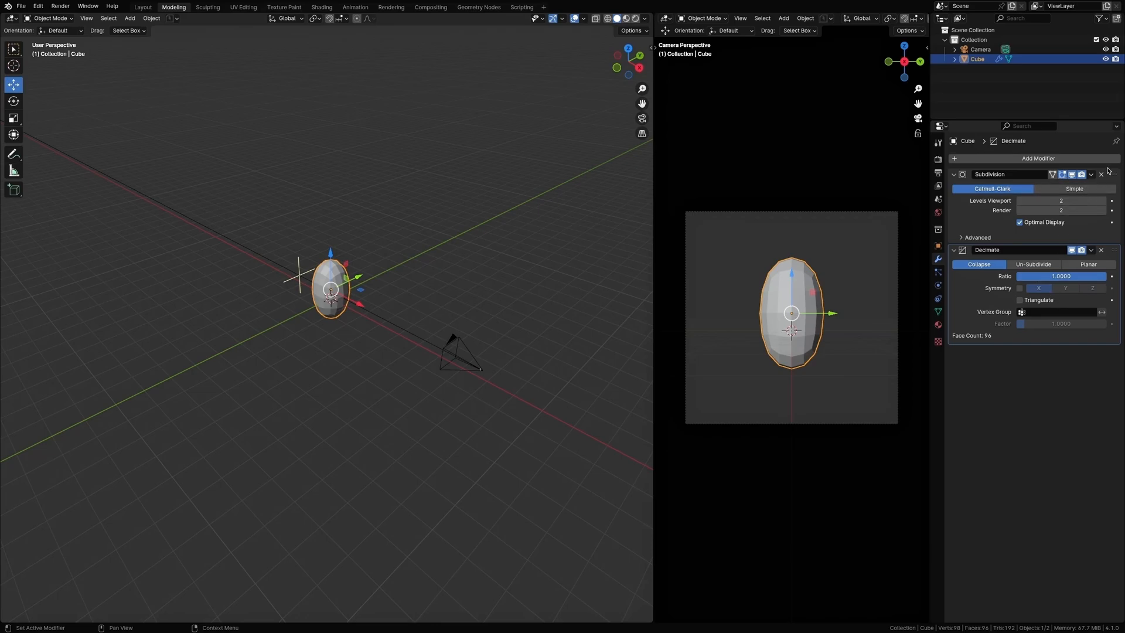
mouse_move(1100, 200)
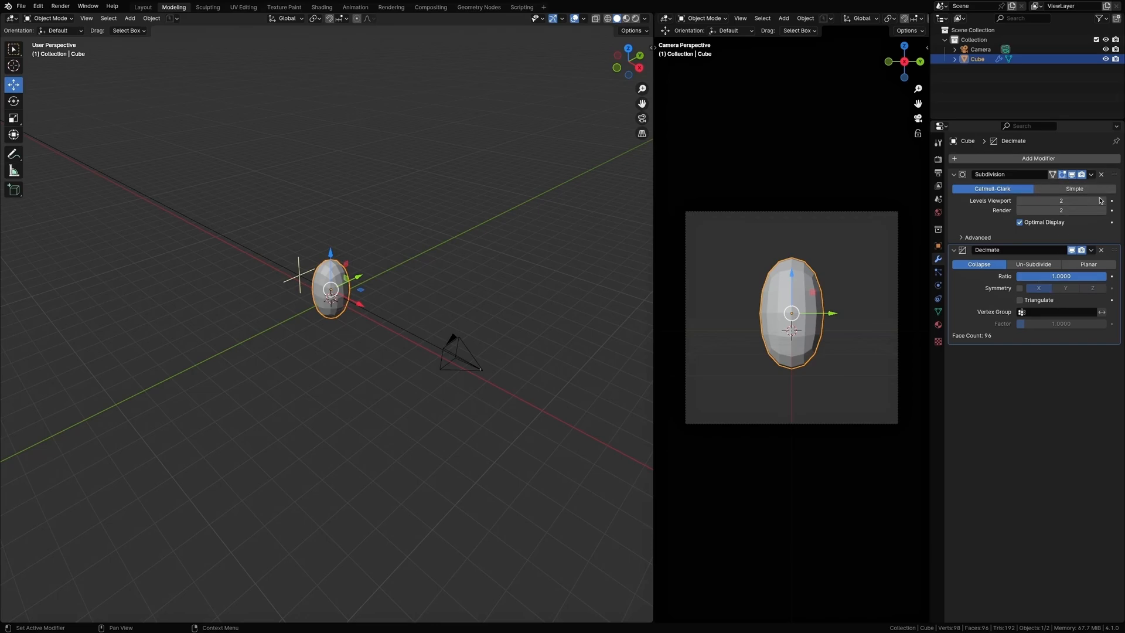
mouse_move(380, 308)
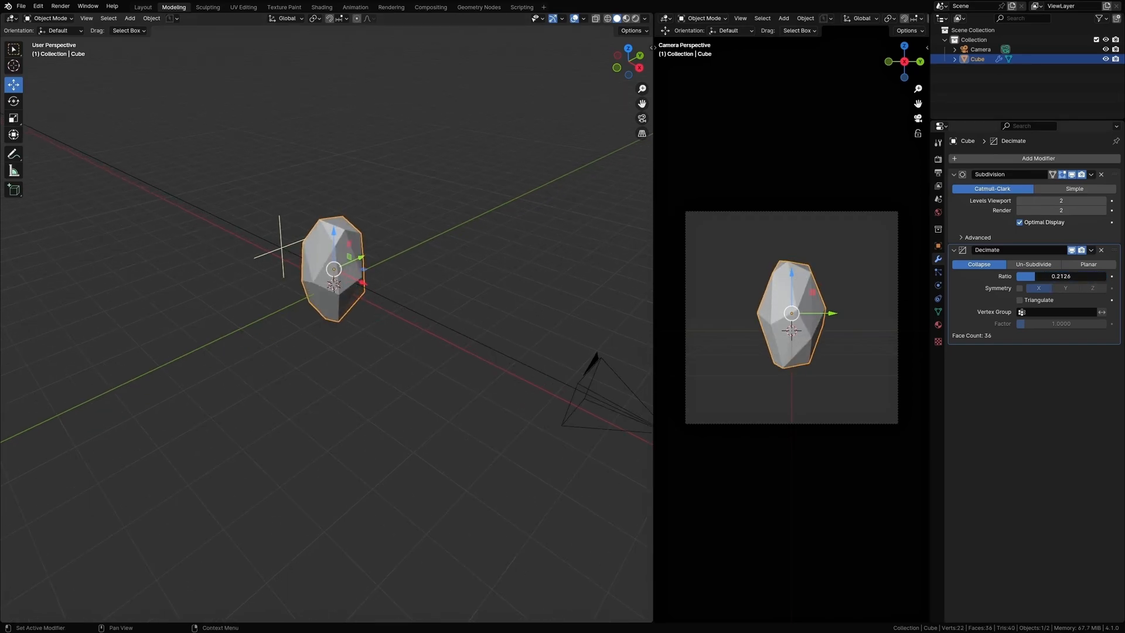
drag(1041, 276, 1062, 276)
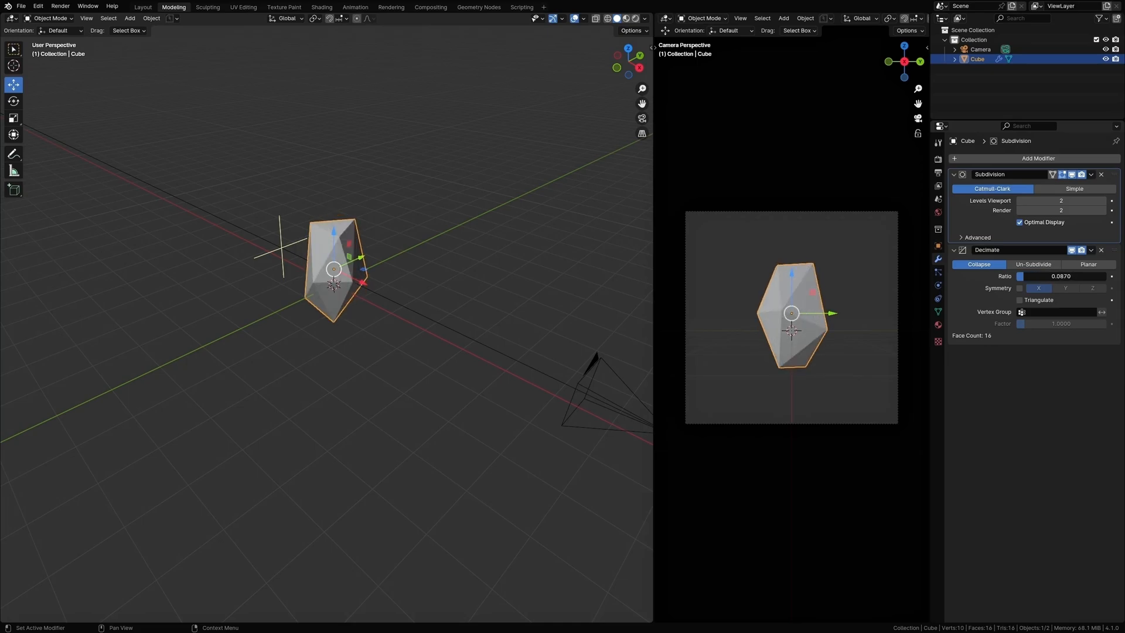
drag(1030, 276, 1051, 277)
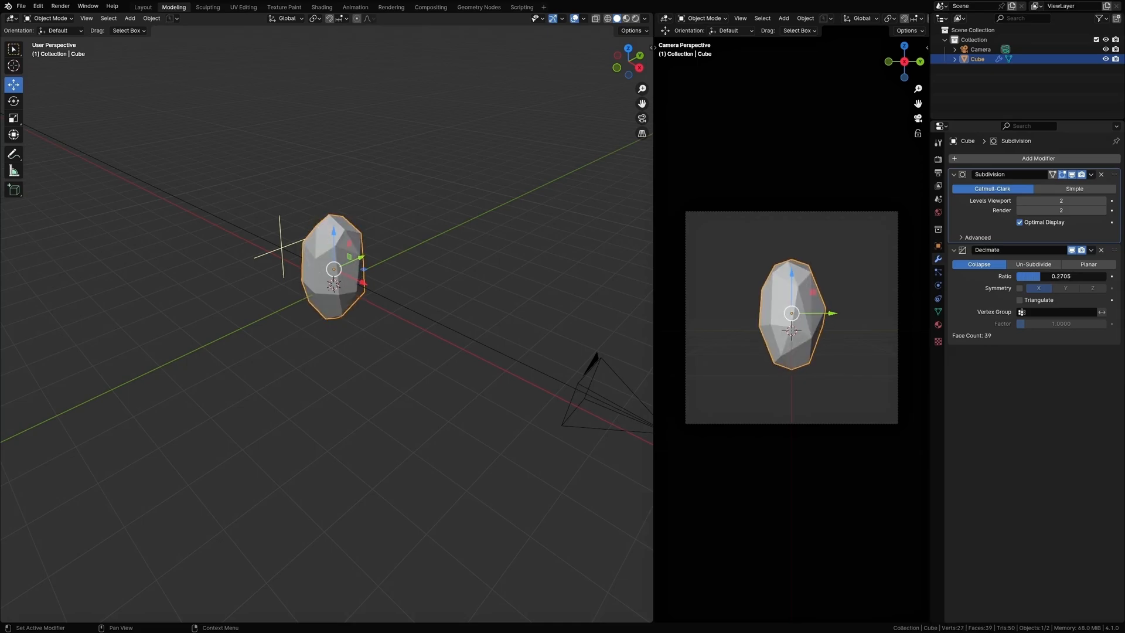
drag(1051, 276, 1027, 277)
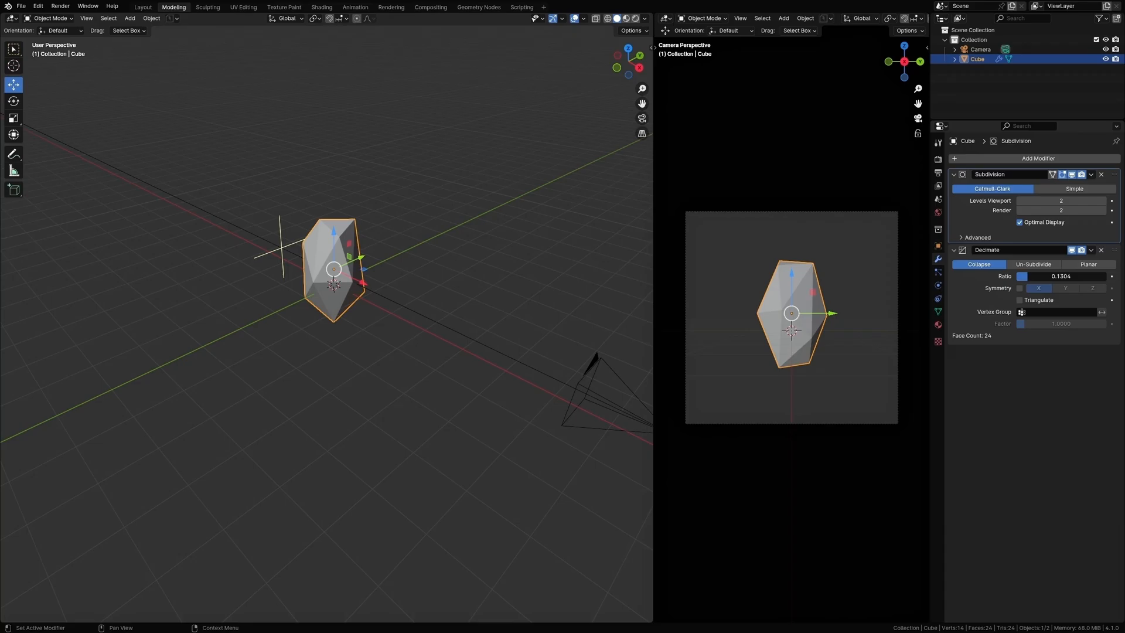
drag(1040, 276, 1060, 276)
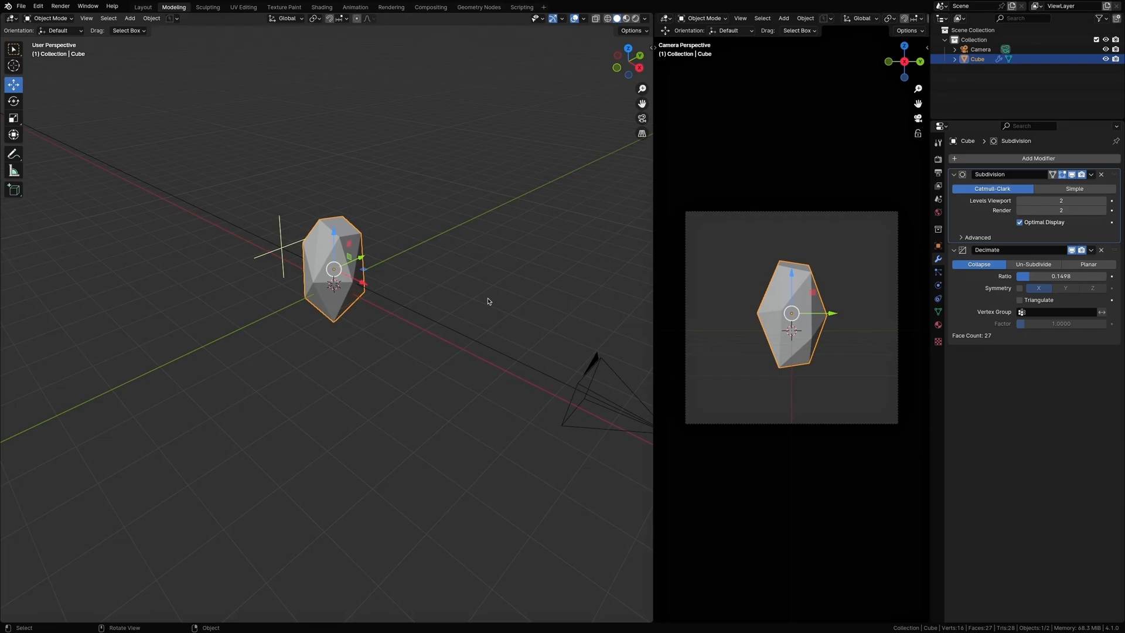
mouse_move(487, 301)
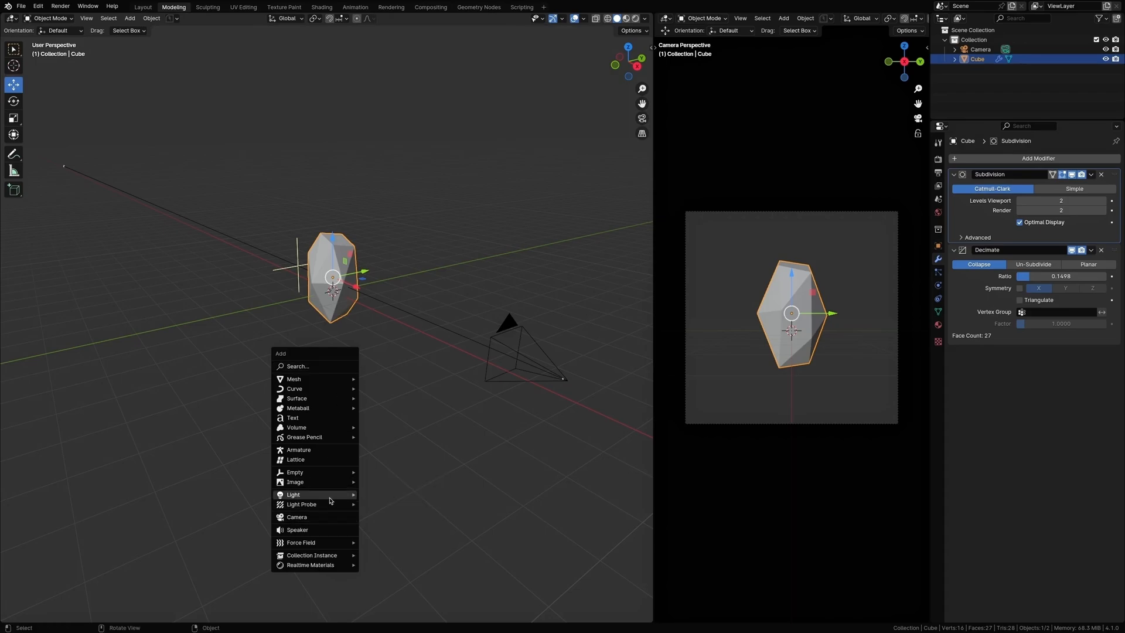
Step: Add an upright area light beside the crystal and turn its duplicate toward the crystal
click(293, 495)
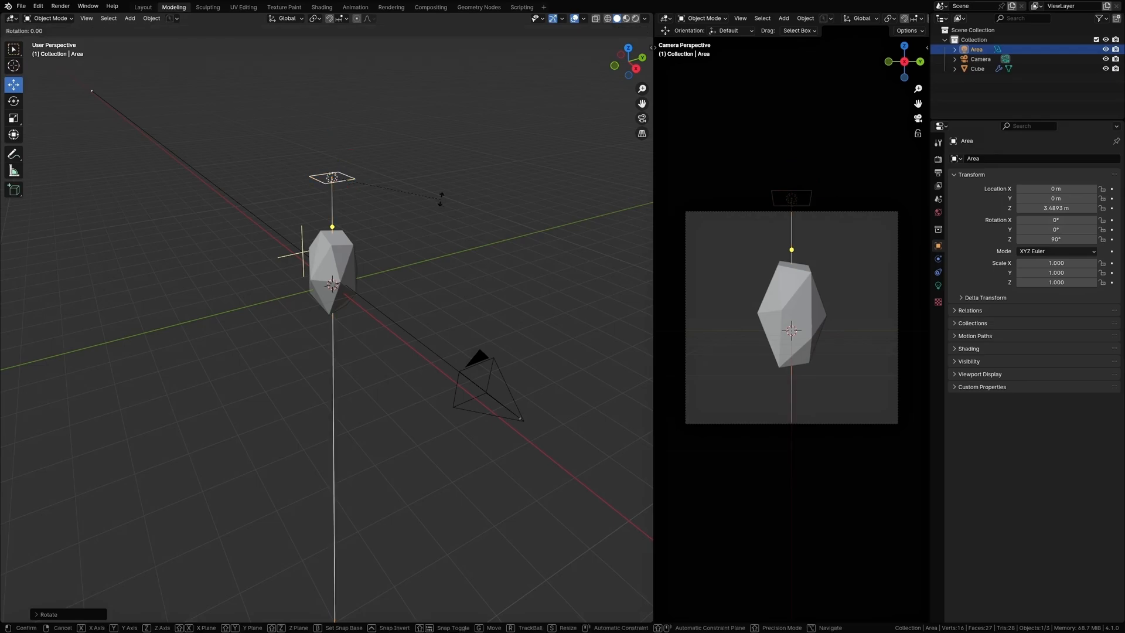
key(y)
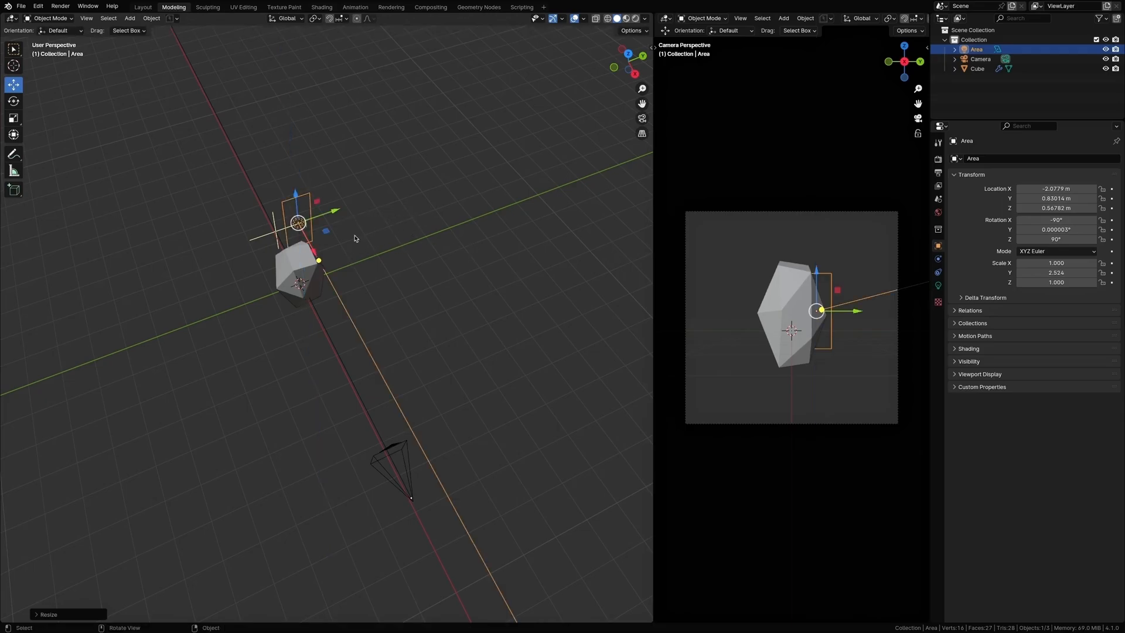
drag(296, 222, 316, 217)
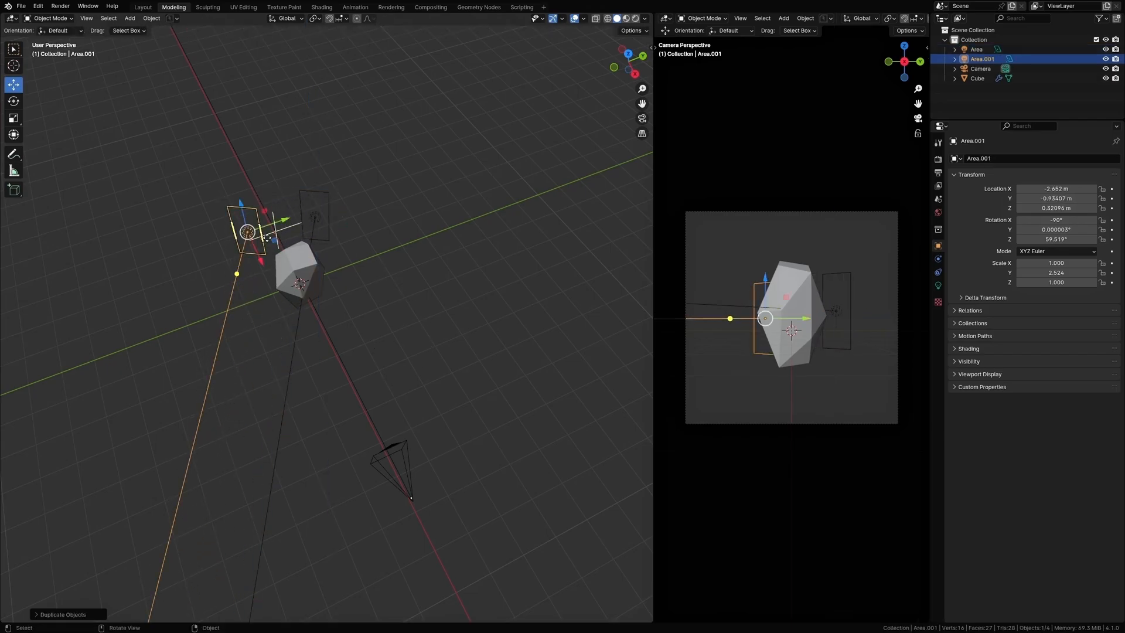
key(r)
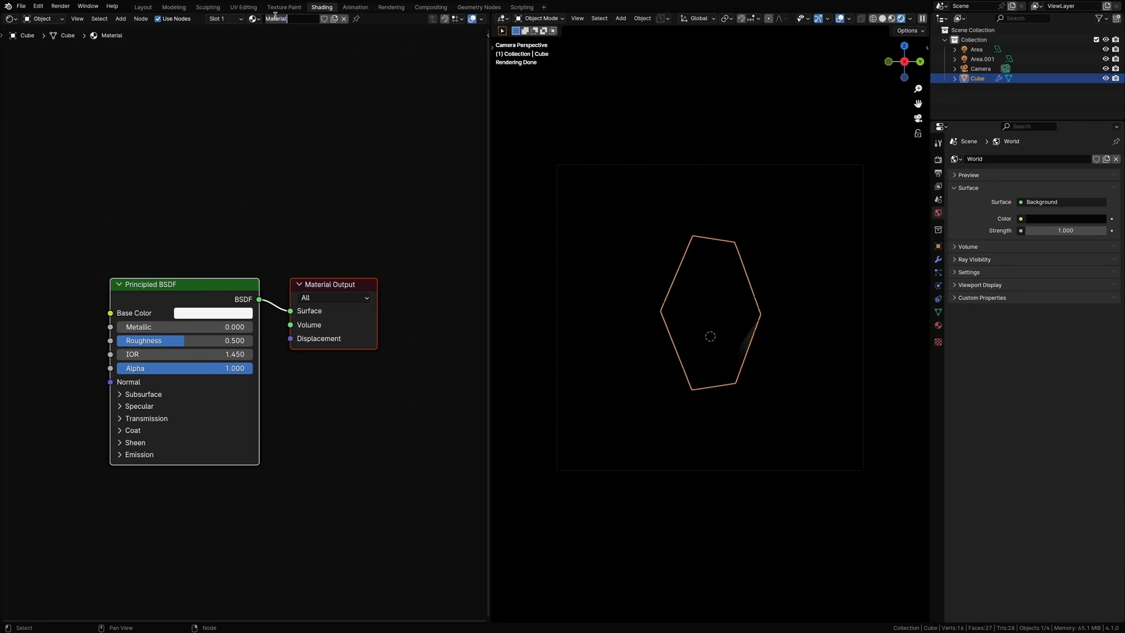
Step: Rename the material 'dispersion' and duplicate its Glass BSDF node into three
text(dispersion)
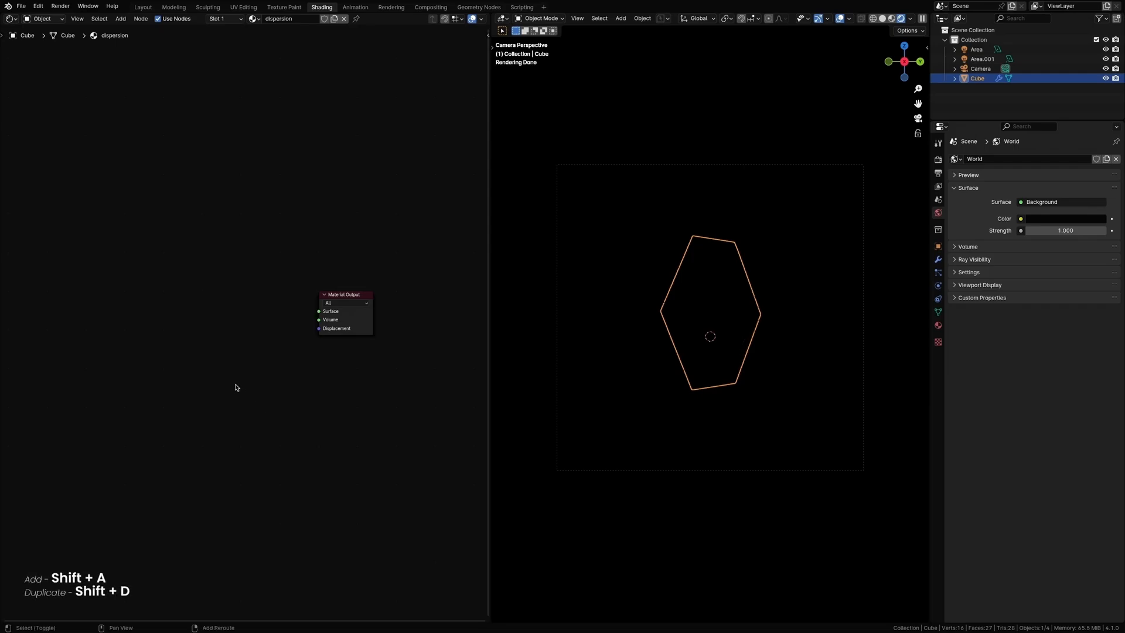
text(g)
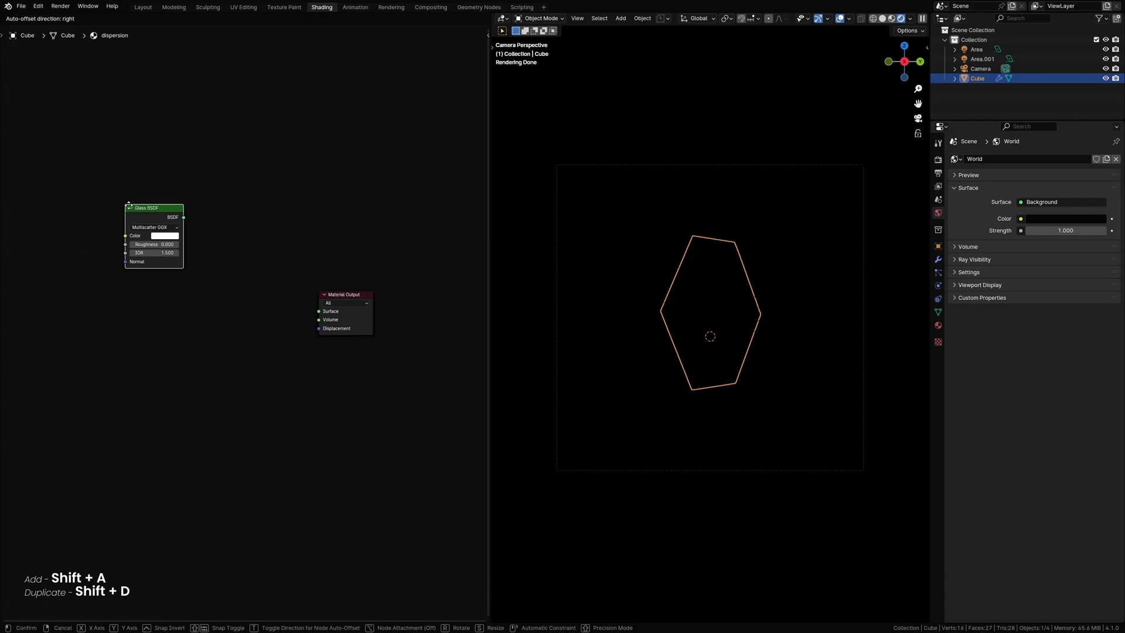
click(136, 239)
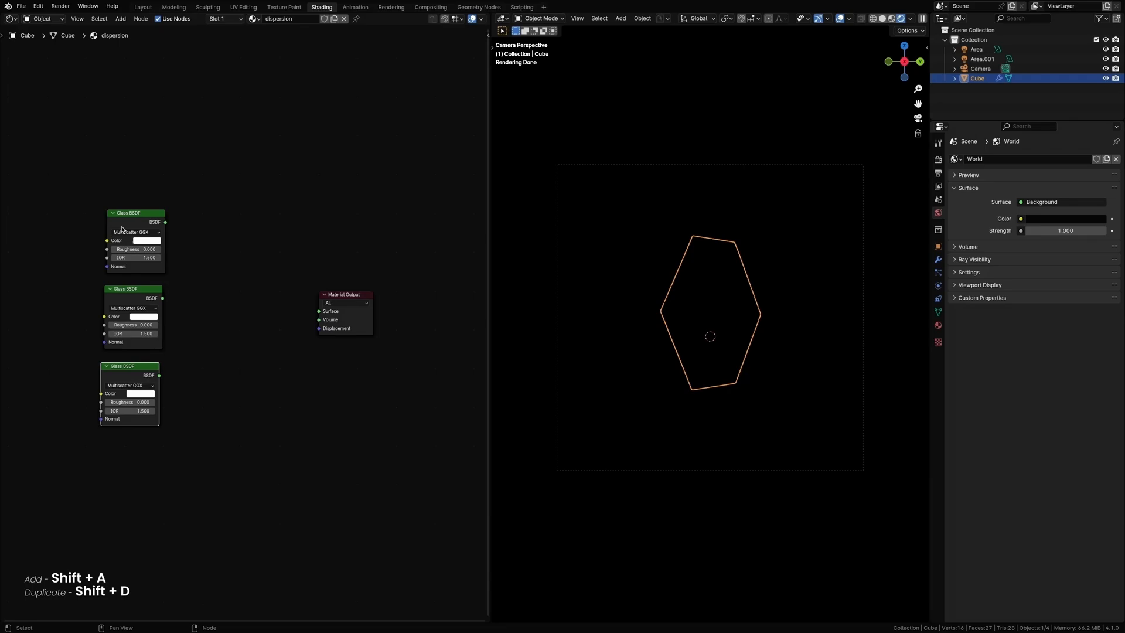
Step: Set the first Glass BSDF colour to red and the second to green via RGB values
click(143, 239)
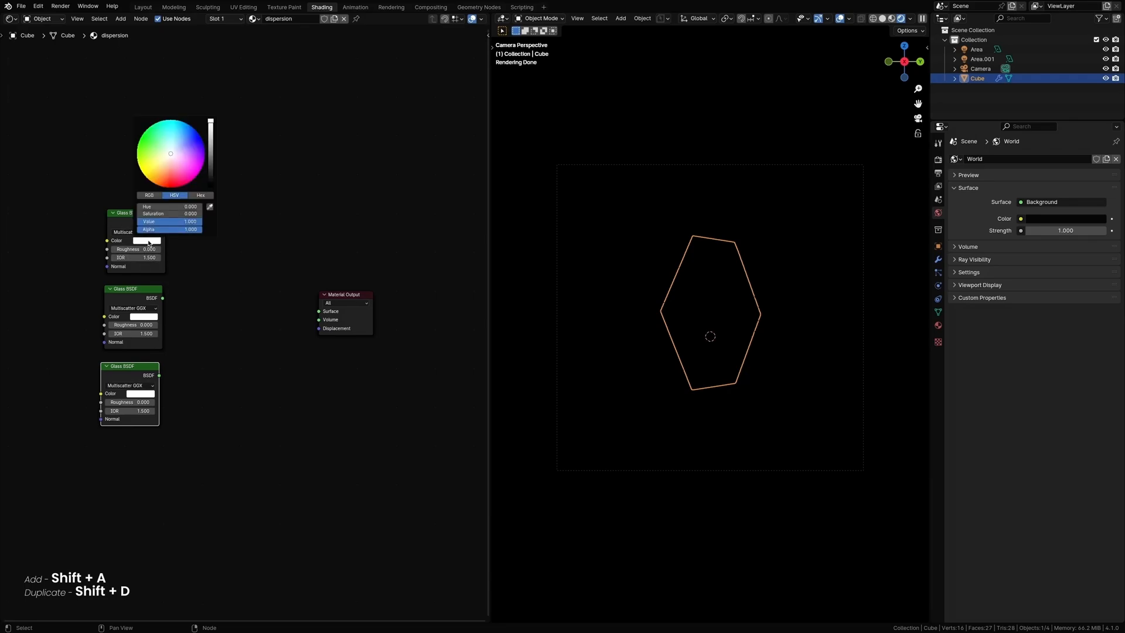
click(149, 196)
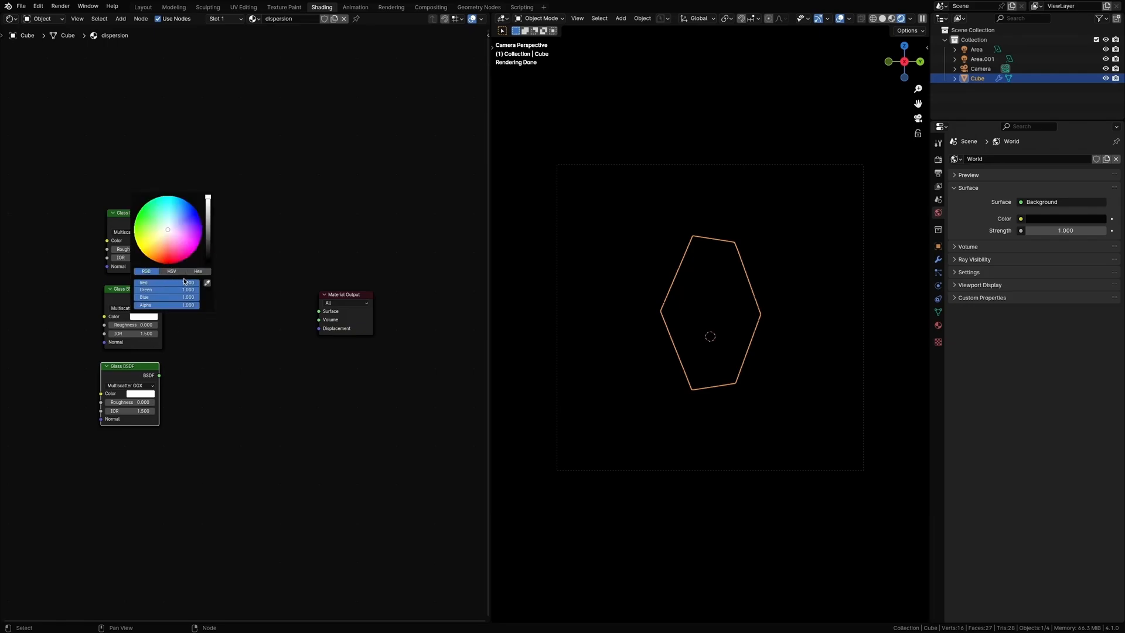
click(170, 362)
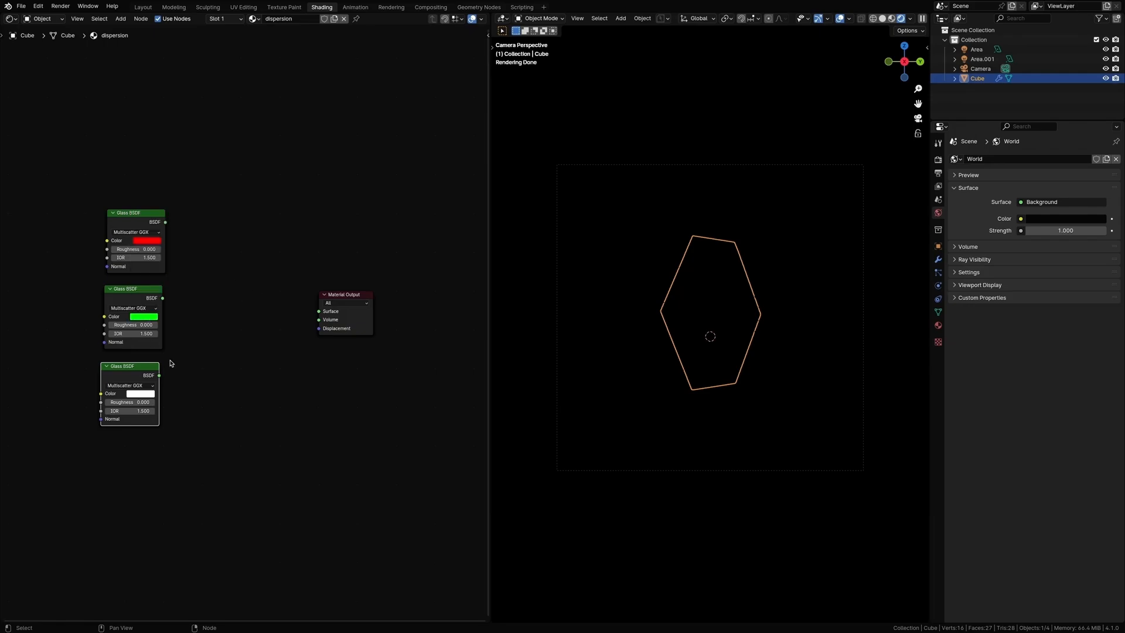
click(139, 394)
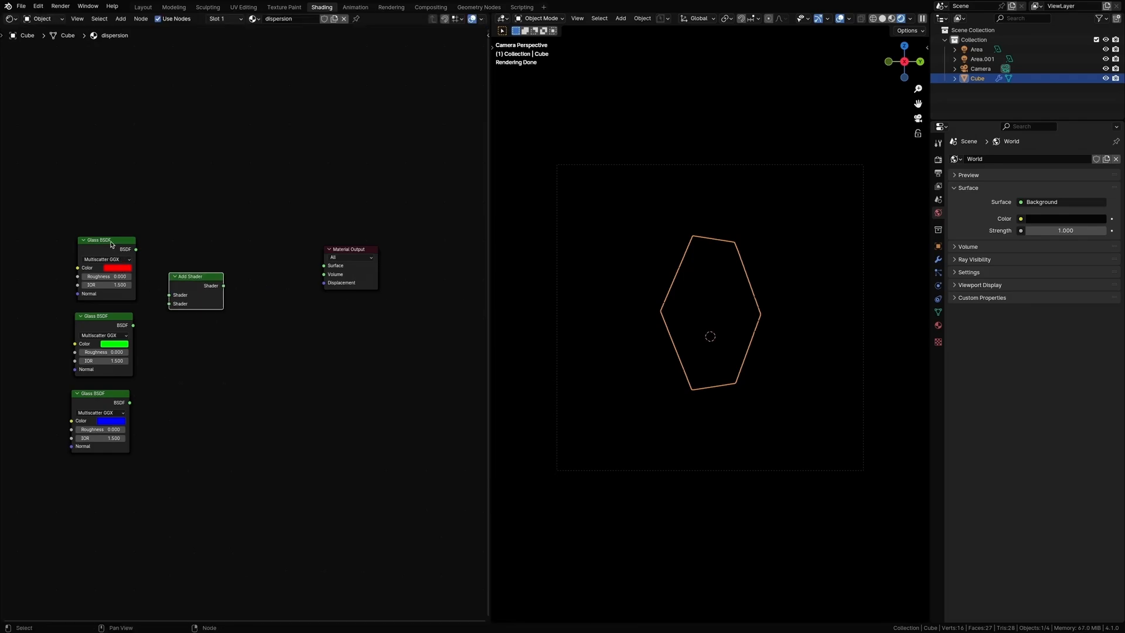
Step: Connect the red Glass BSDF into the Add Shader combining the coloured glass shaders
drag(135, 248, 171, 285)
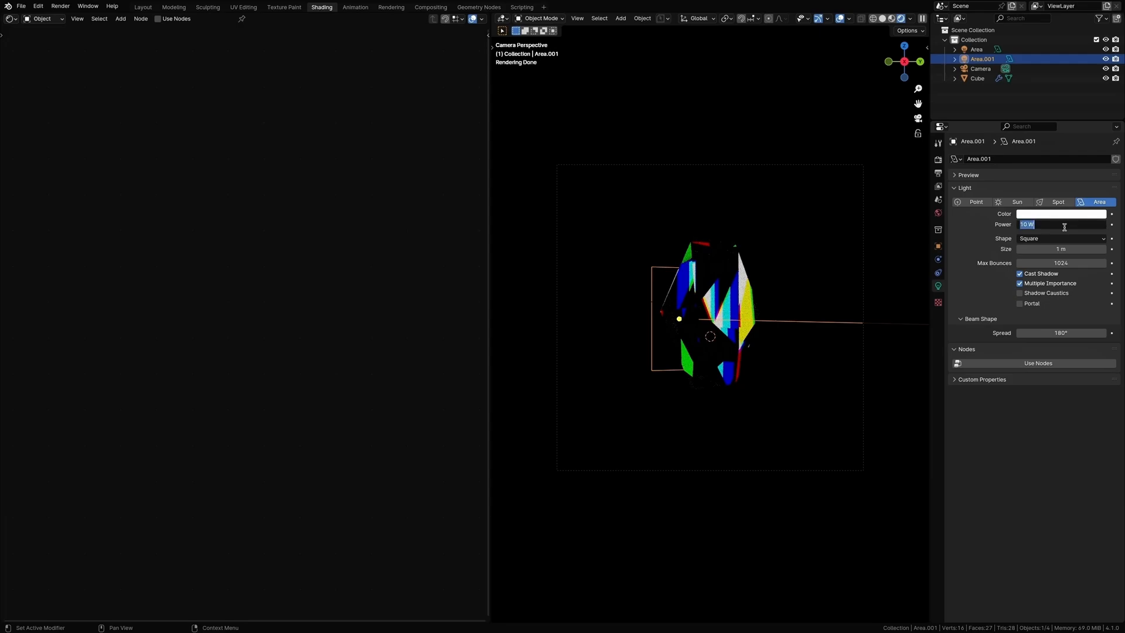
Step: Set Area.001 light power to 150 W and Area light power to 300 W
text(150)
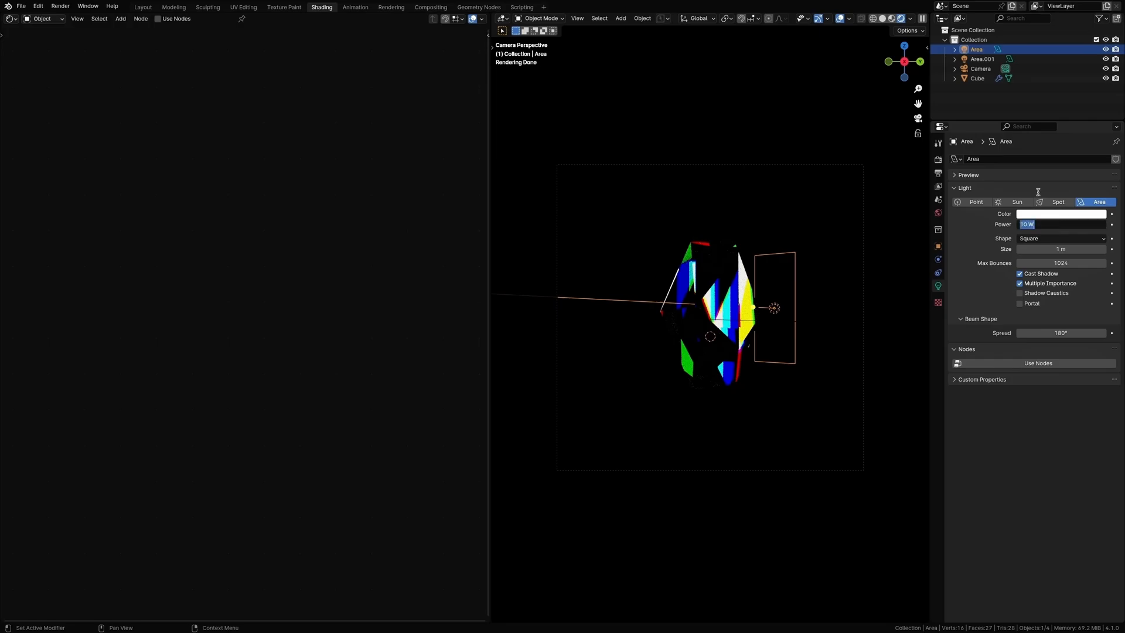
text(300)
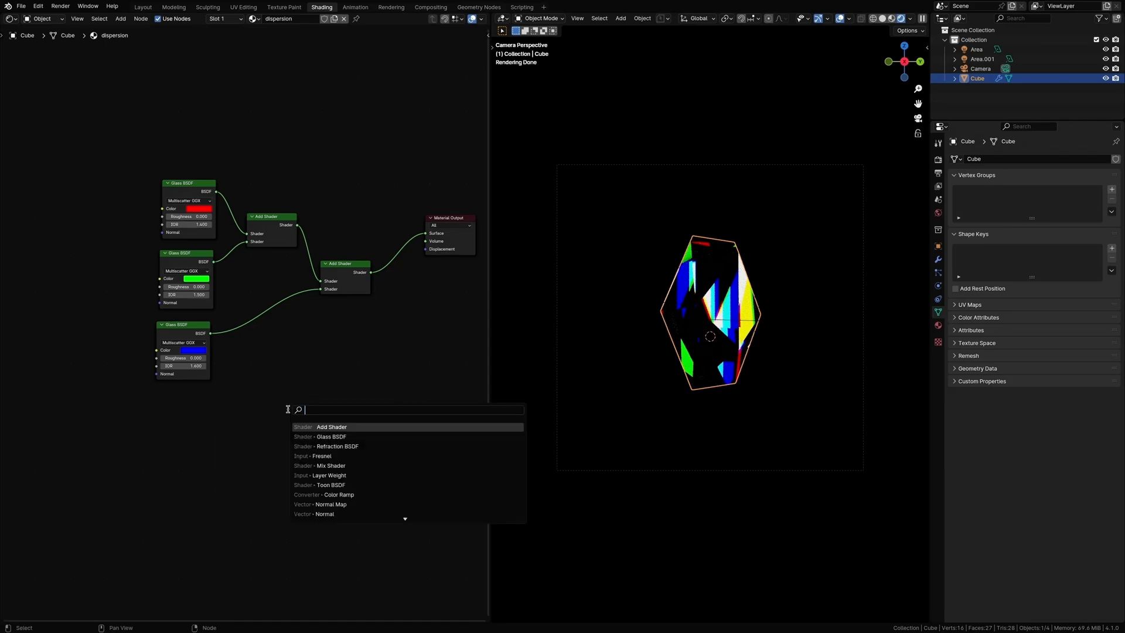
Step: Add a Layer Weight node and feed its Fresnel into the glass shaders' roughness
click(324, 474)
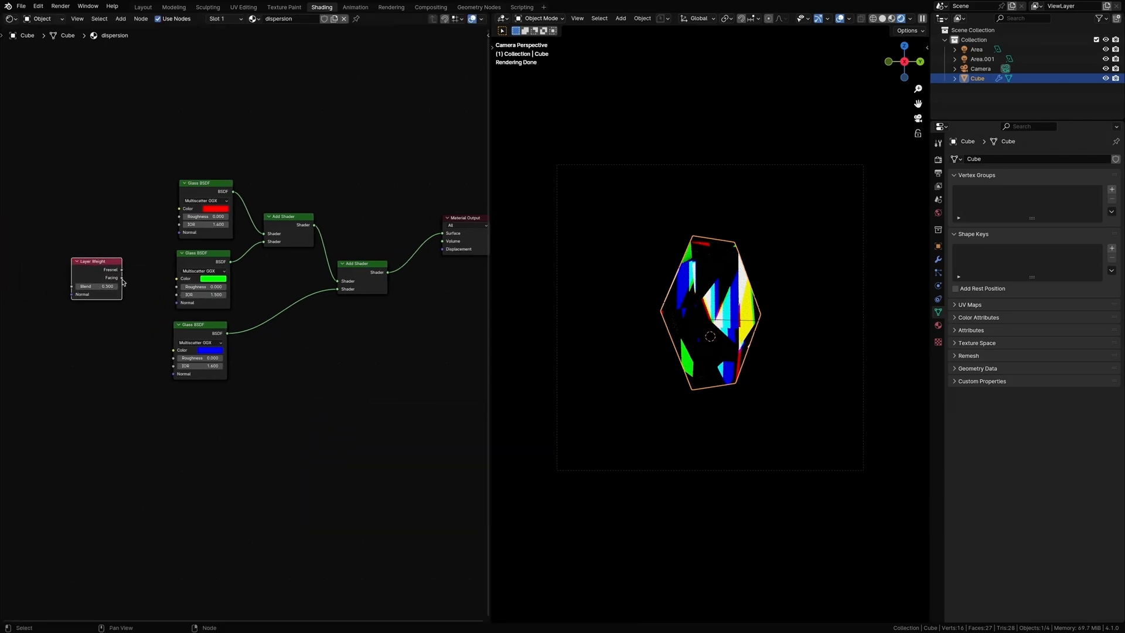
drag(122, 277, 167, 298)
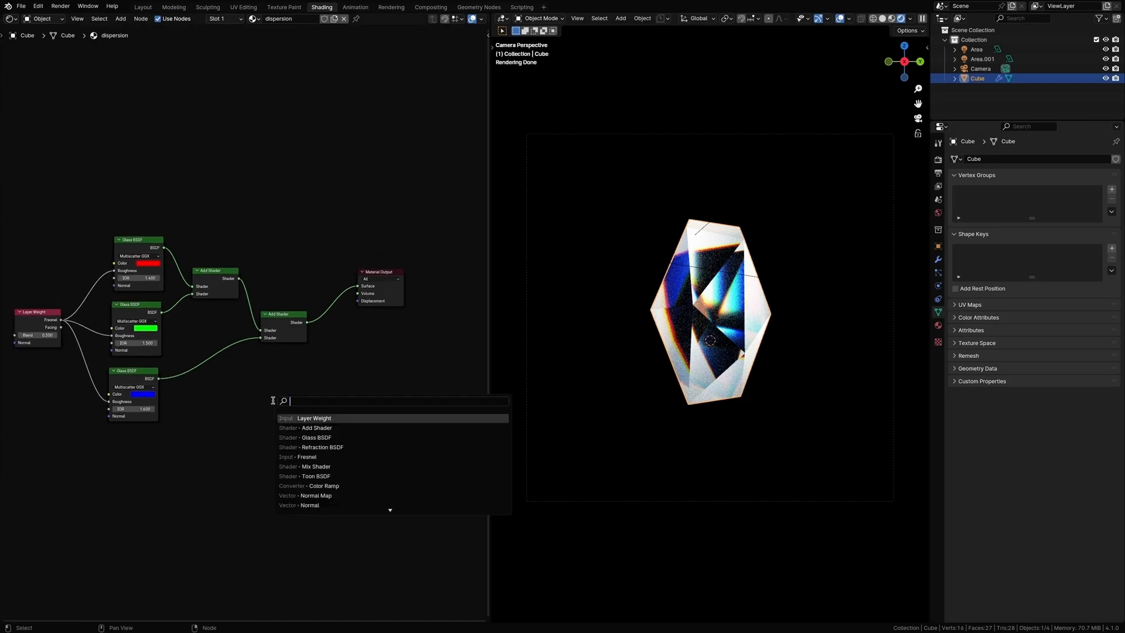
Step: Add Mix Shader, Refraction BSDF and Fresnel nodes to the dispersion material
text(mix)
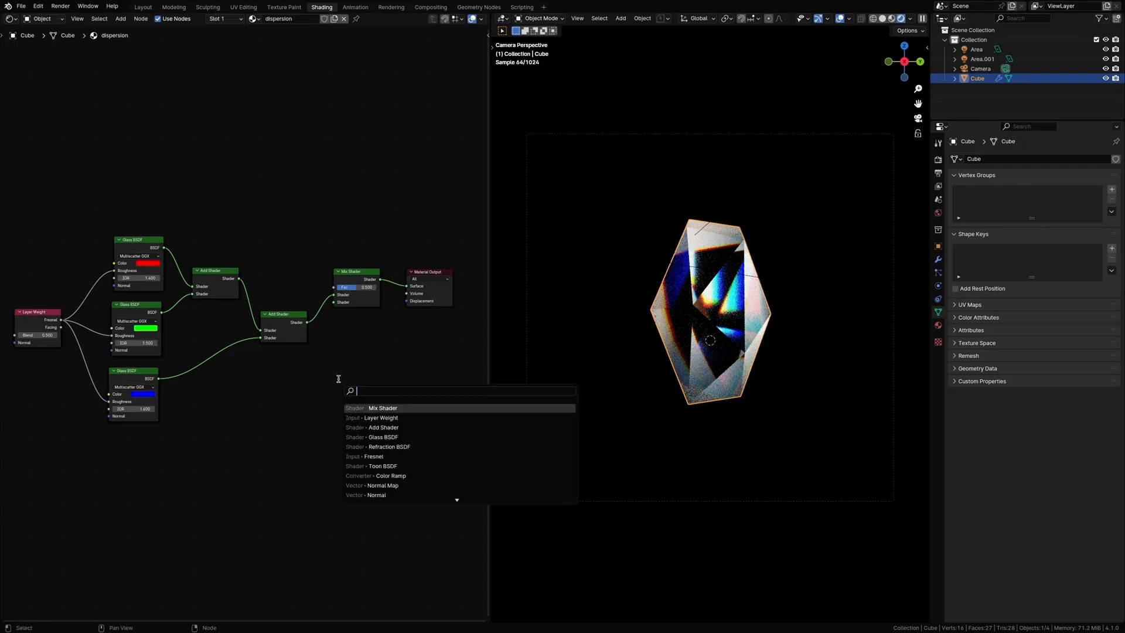
text(re)
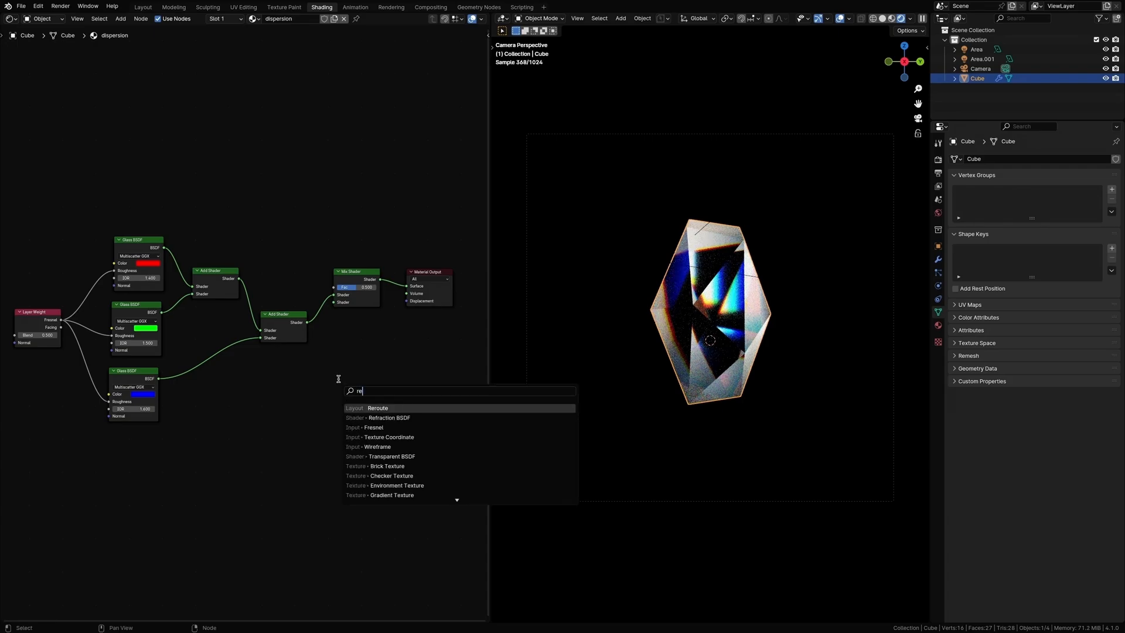
click(378, 417)
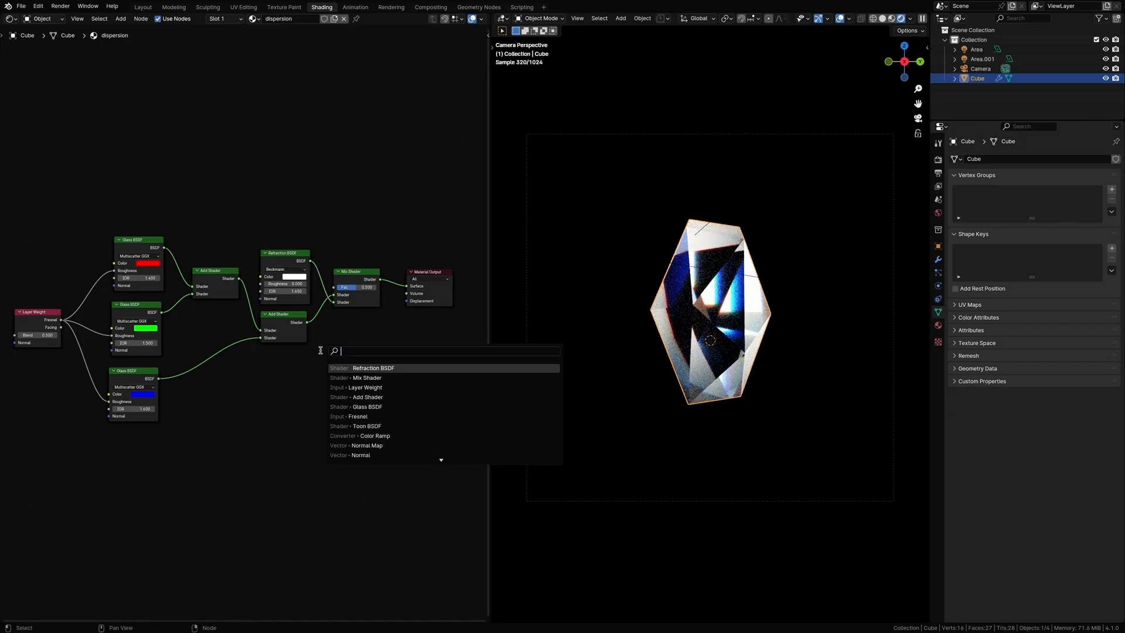
click(356, 416)
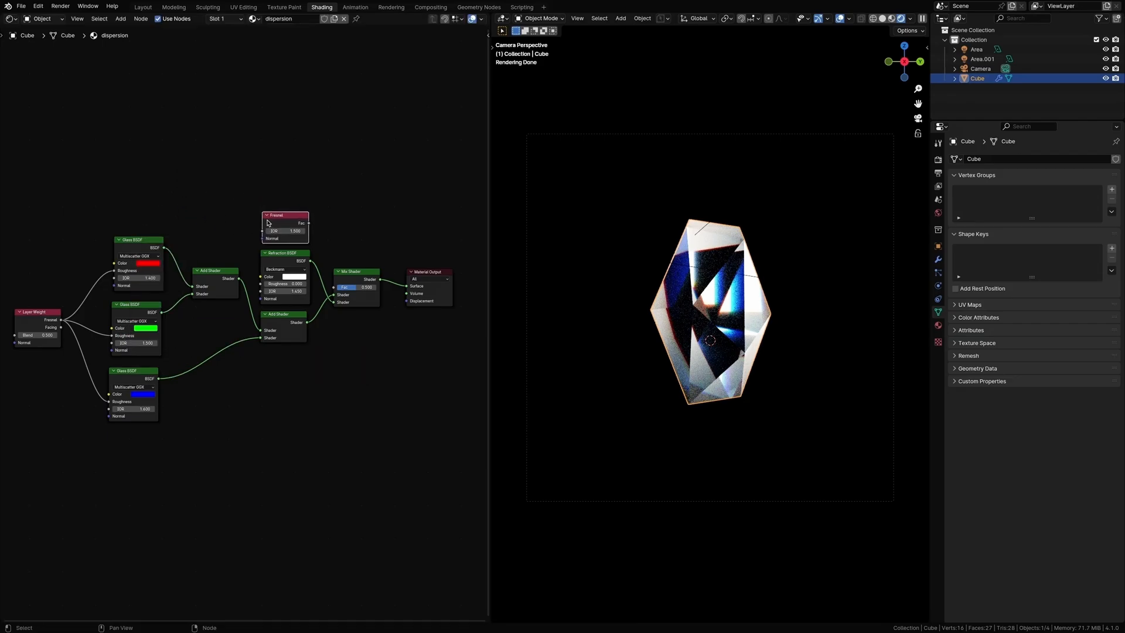
Step: Drive the Mix Shader factor with Fresnel and the refraction roughness with Layer Weight
drag(300, 222, 338, 291)
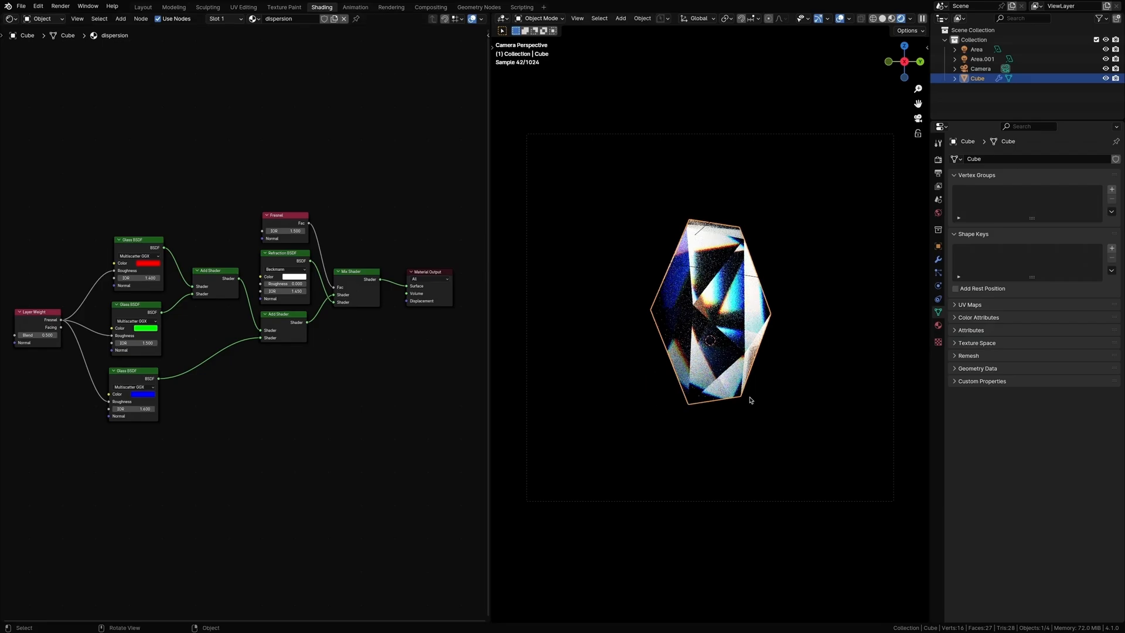
mouse_move(603, 376)
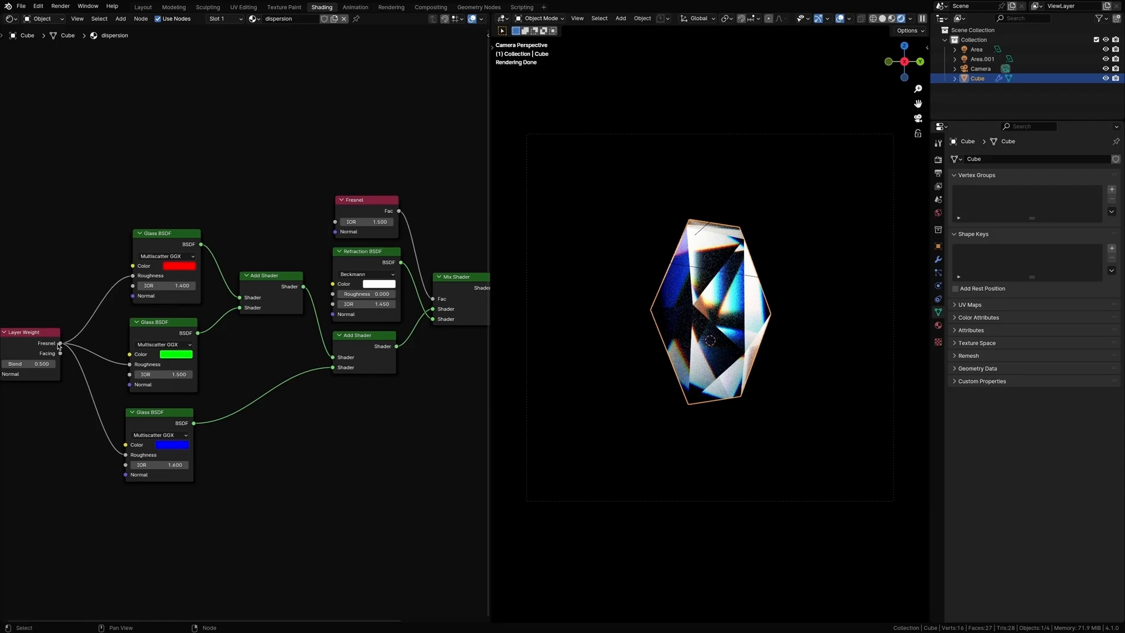
drag(61, 343, 328, 299)
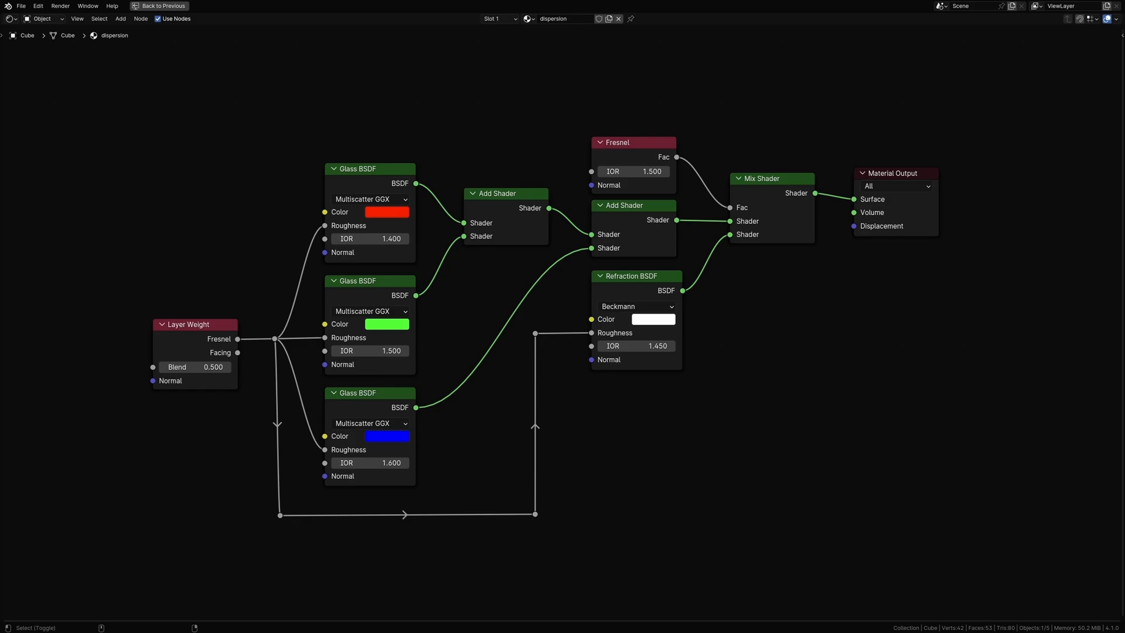
click(173, 7)
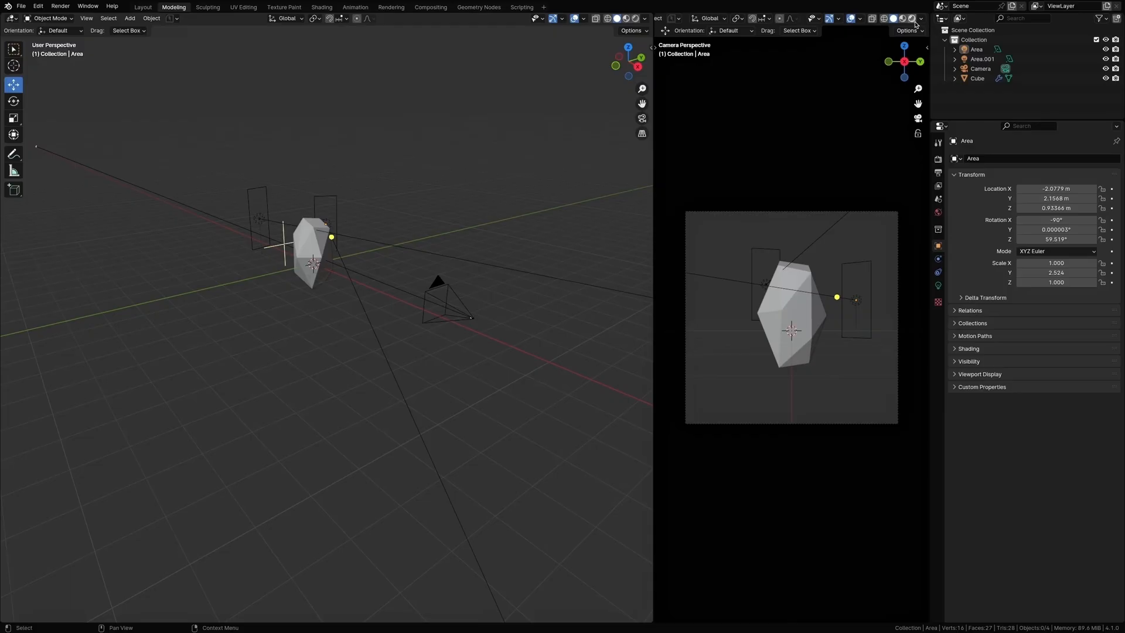
Step: Give Area.001 a Track To constraint targeting the Cube so it stays aimed at the prism
click(913, 18)
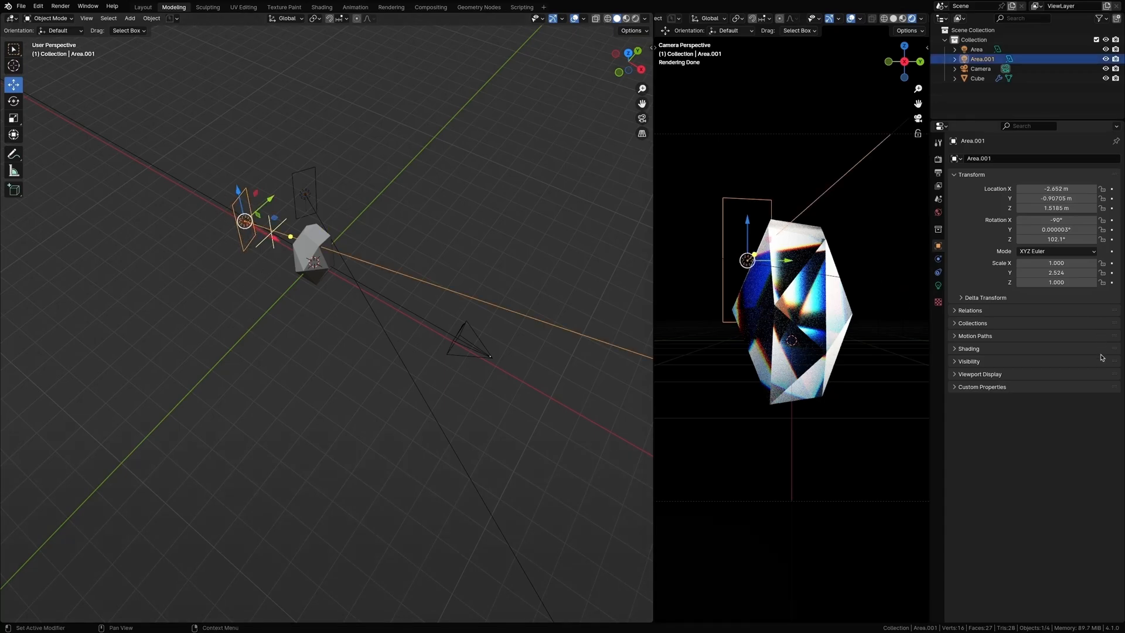
mouse_move(937, 273)
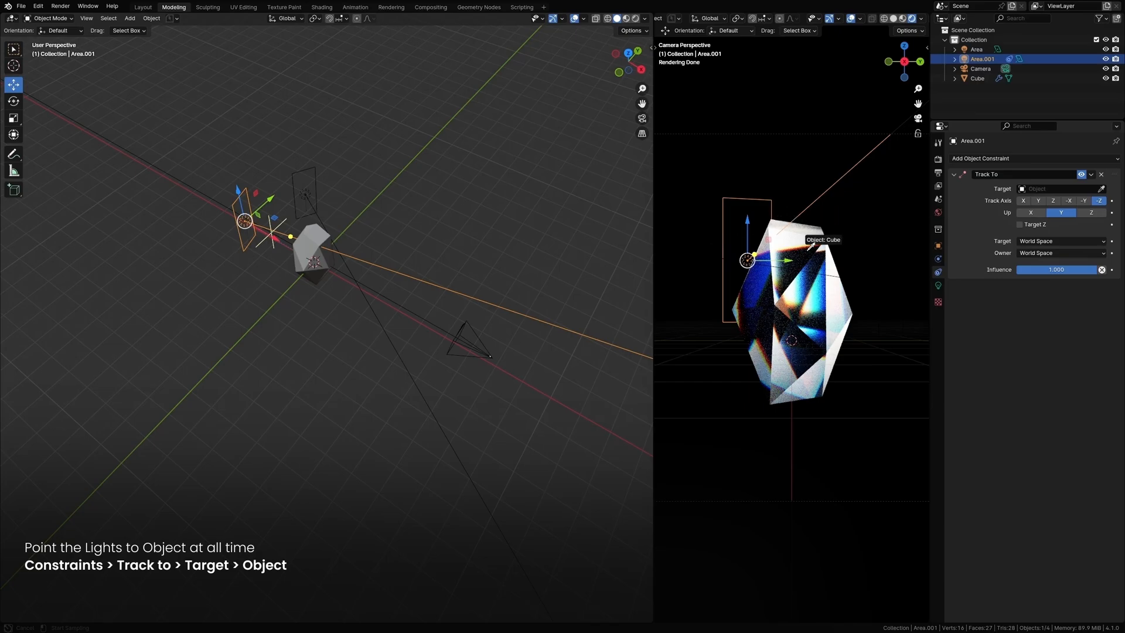
click(1061, 189)
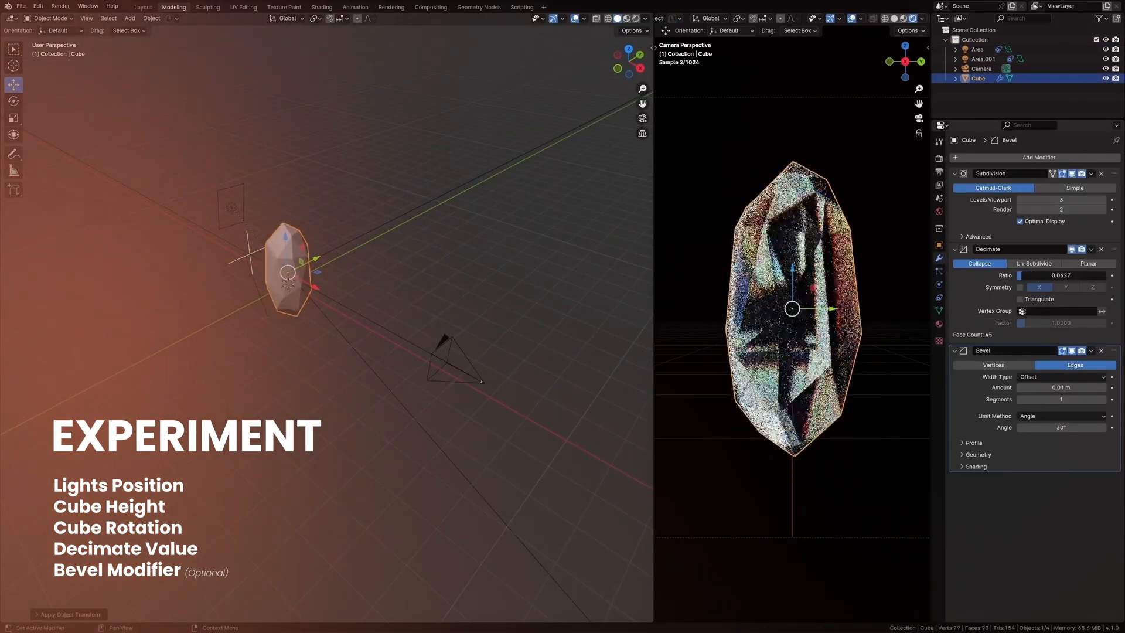
Step: Rotate the prism about Z, then reposition and scale up the Area light near it
key(r)
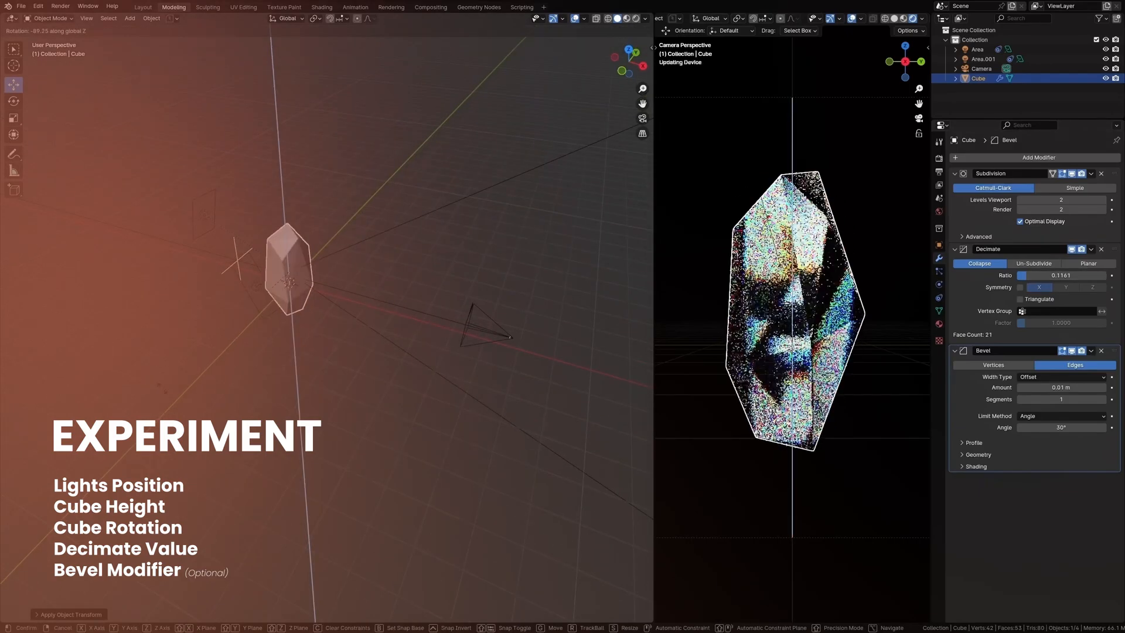
click(978, 49)
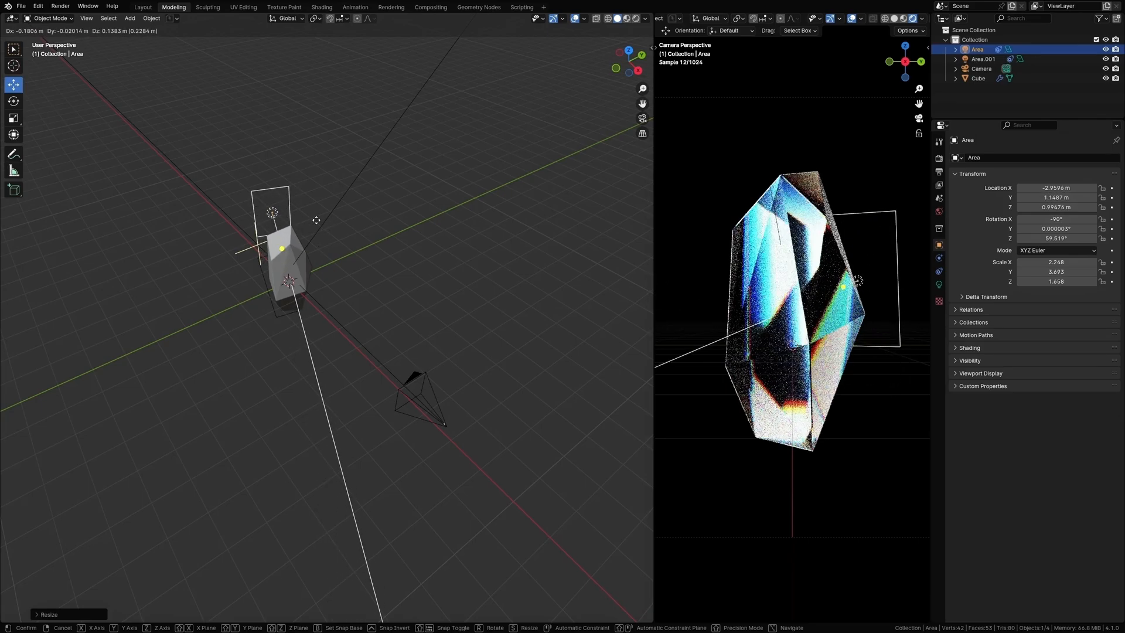
click(430, 7)
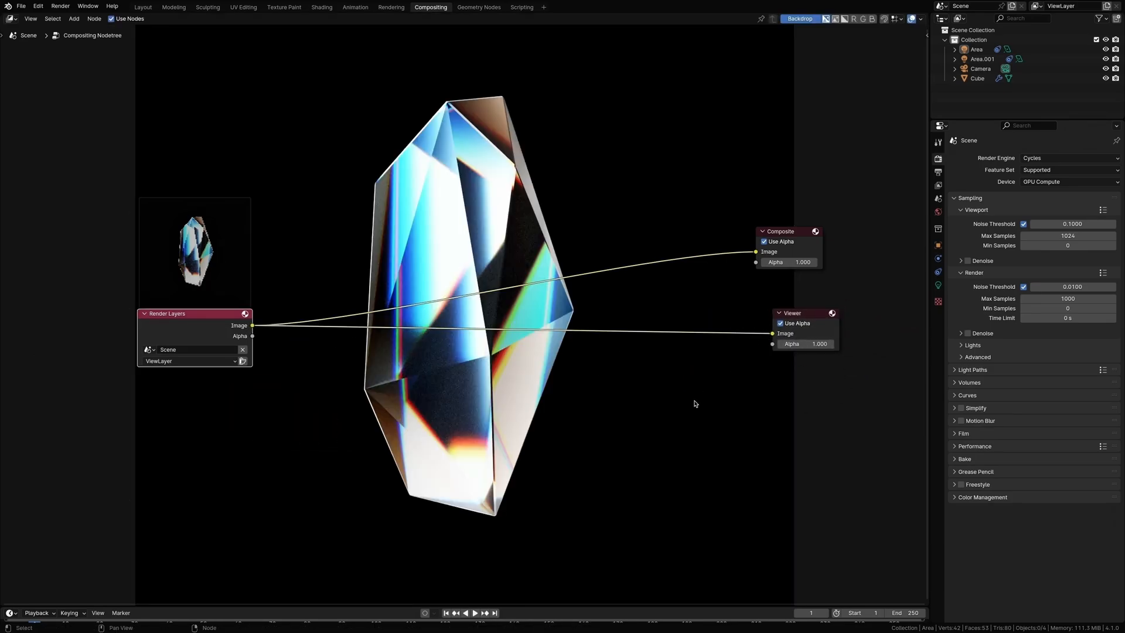
Step: Insert a Glare node before the Viewer, set to Fog Glow at High quality
text(g)
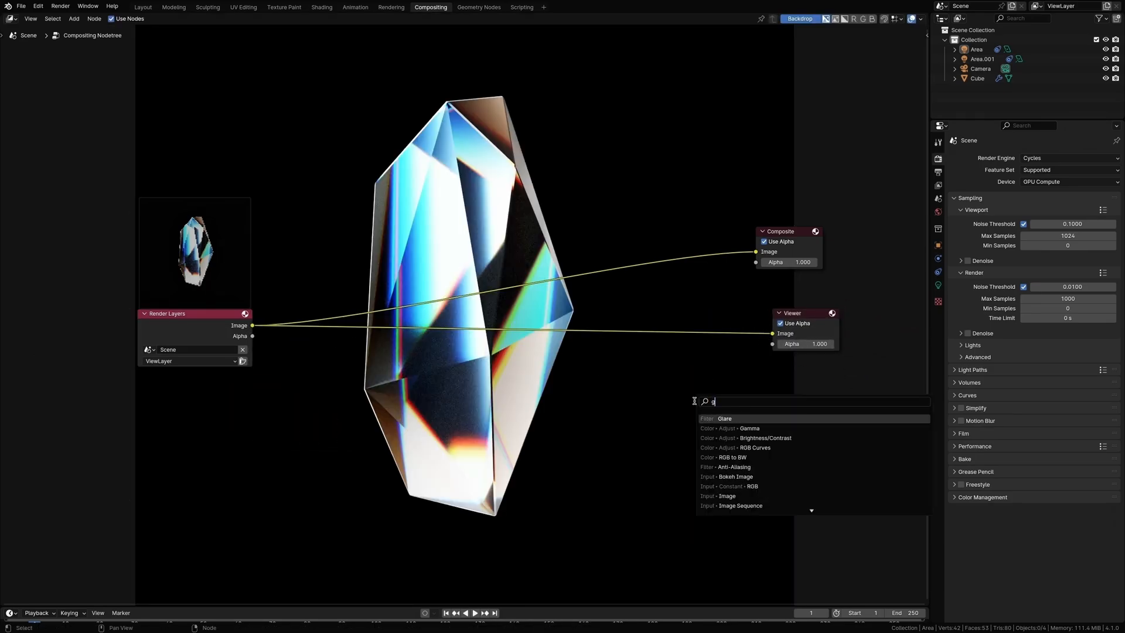
click(724, 418)
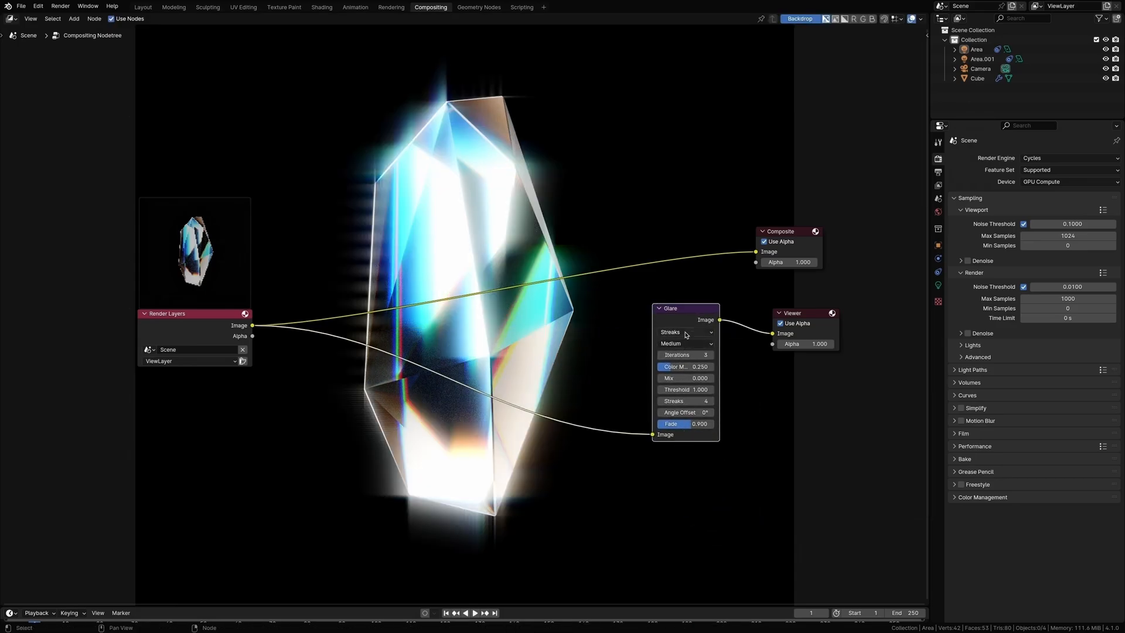
click(685, 332)
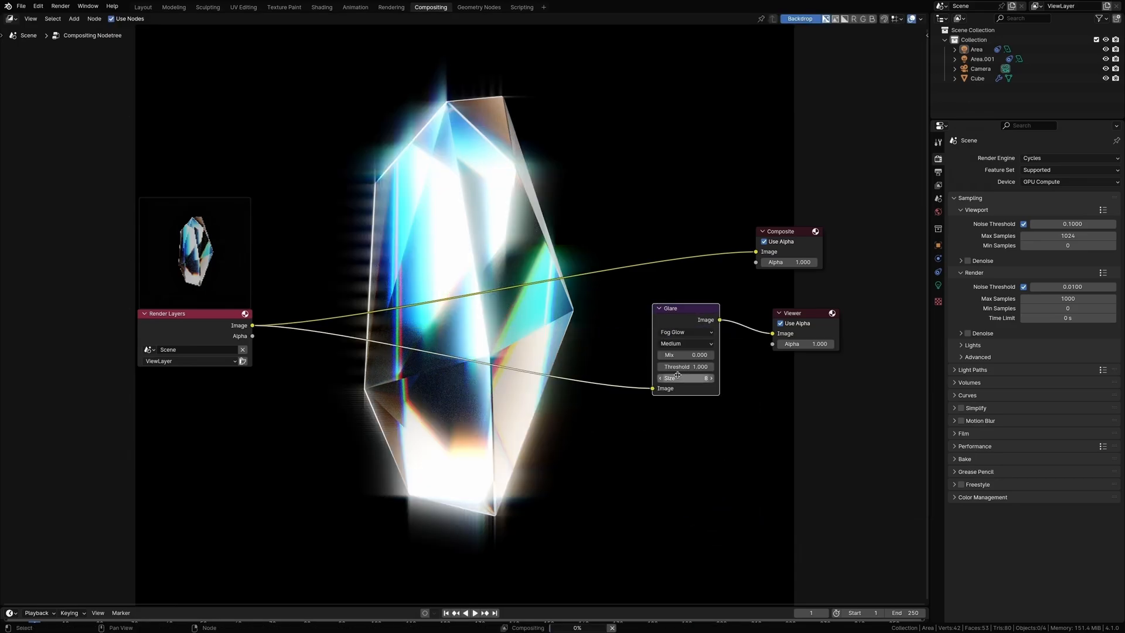
click(683, 343)
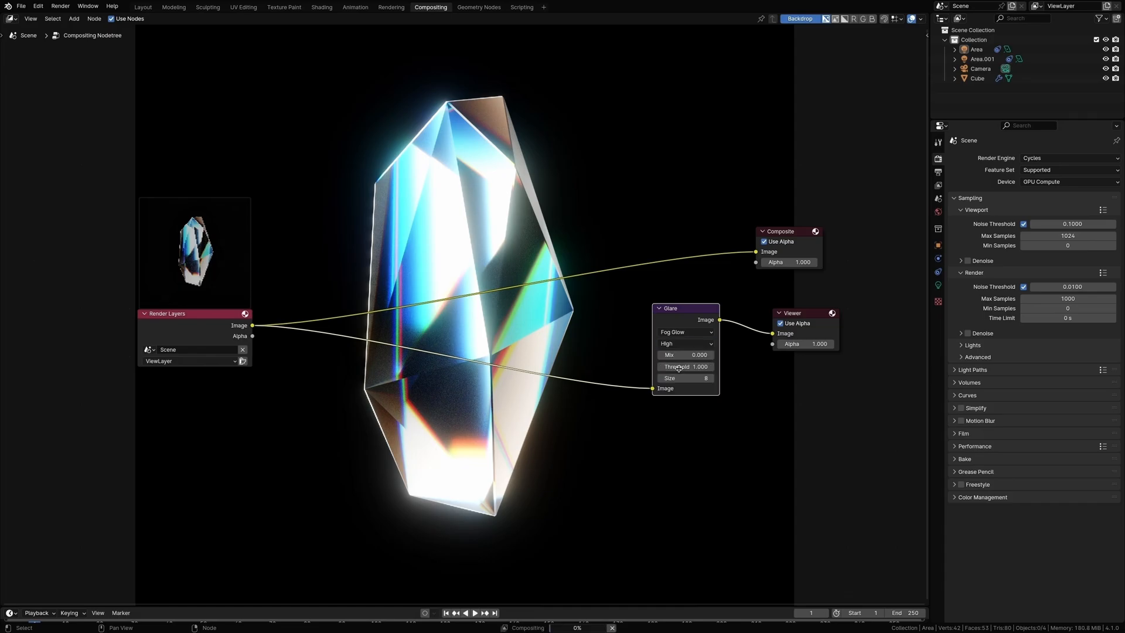